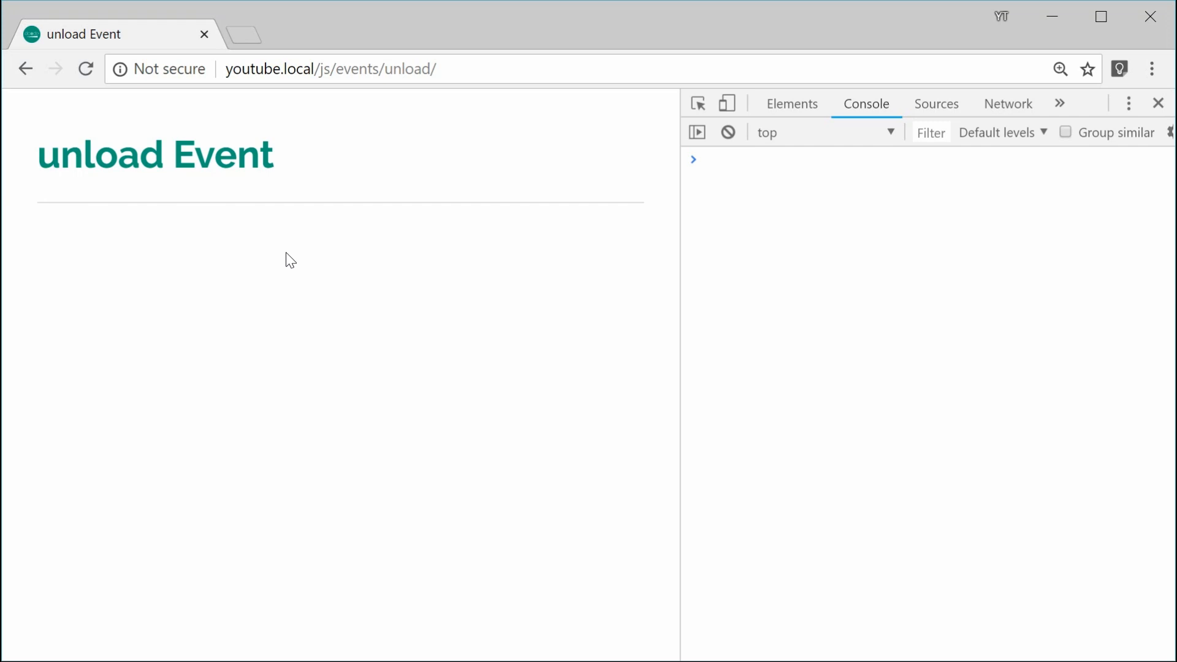
{"action": "mouse_move", "coordinate": [270, 266]}
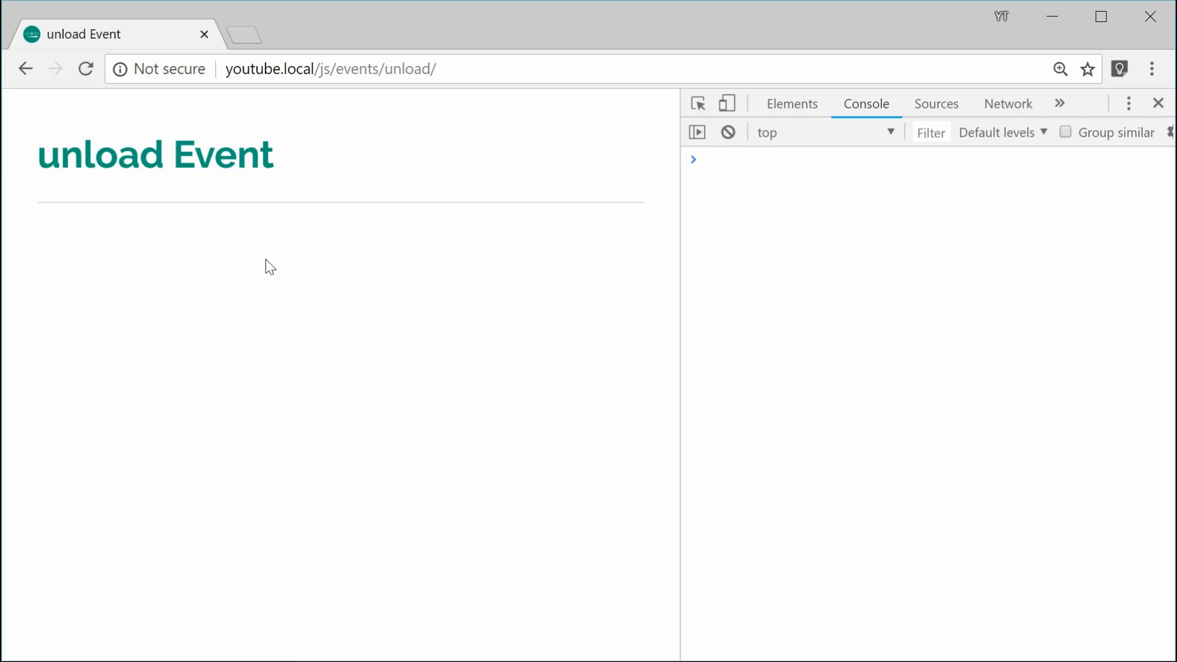
{"action": "mouse_move", "coordinate": [338, 315]}
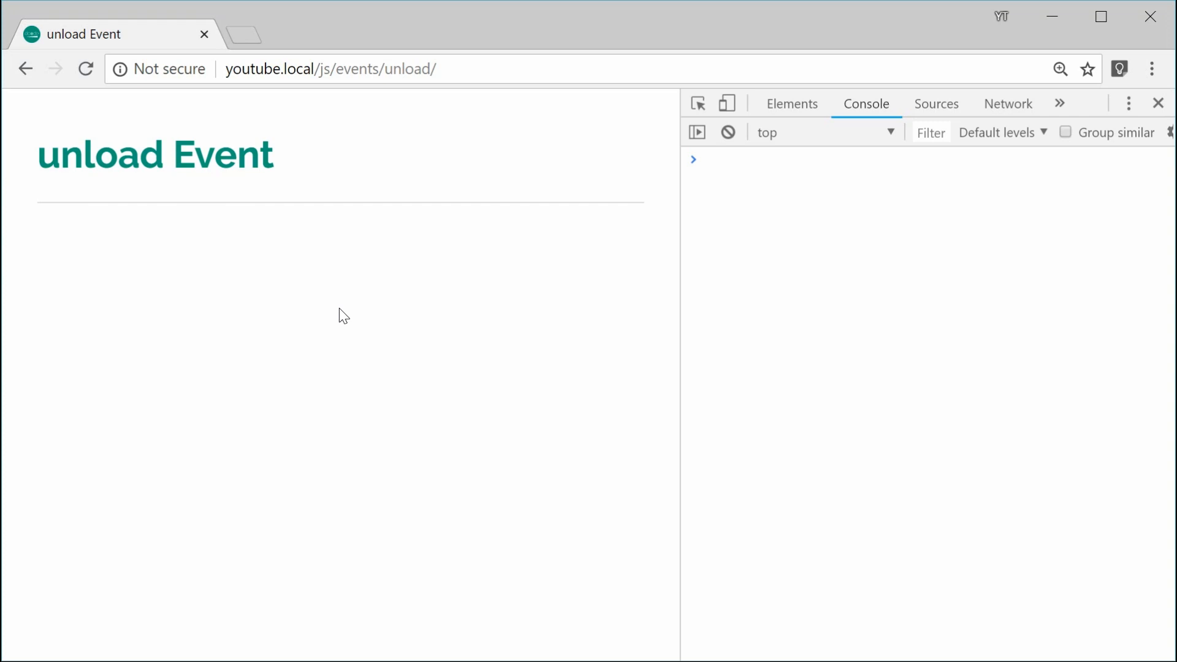
{"action": "mouse_move", "coordinate": [369, 317]}
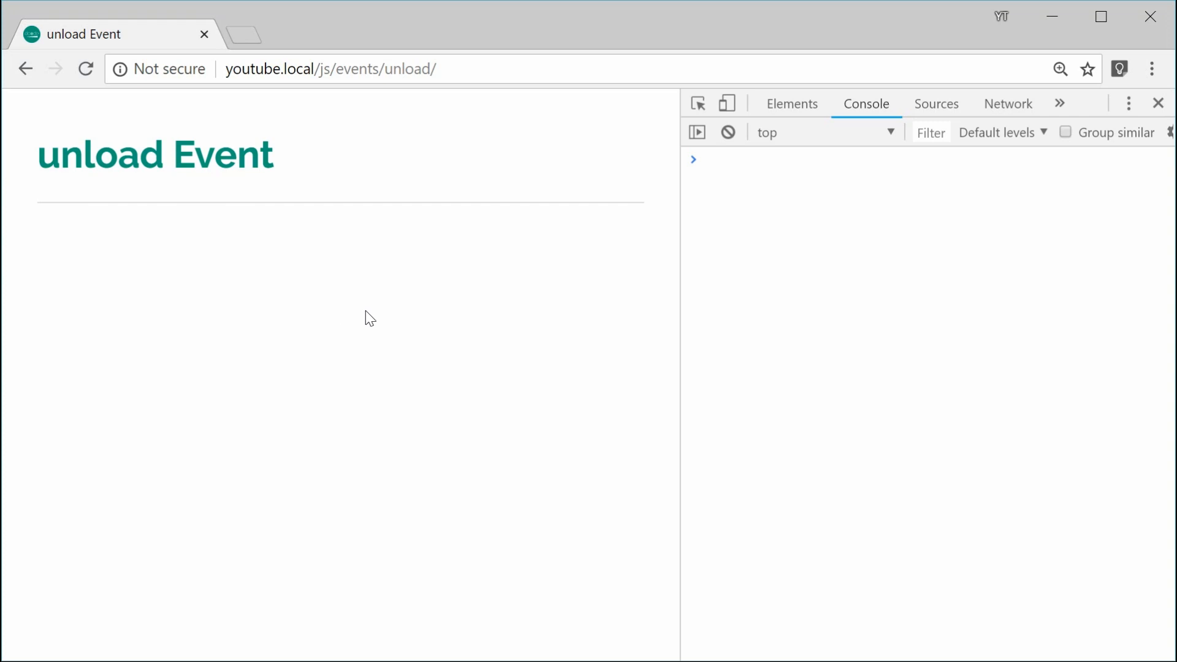
{"action": "mouse_move", "coordinate": [800, 486]}
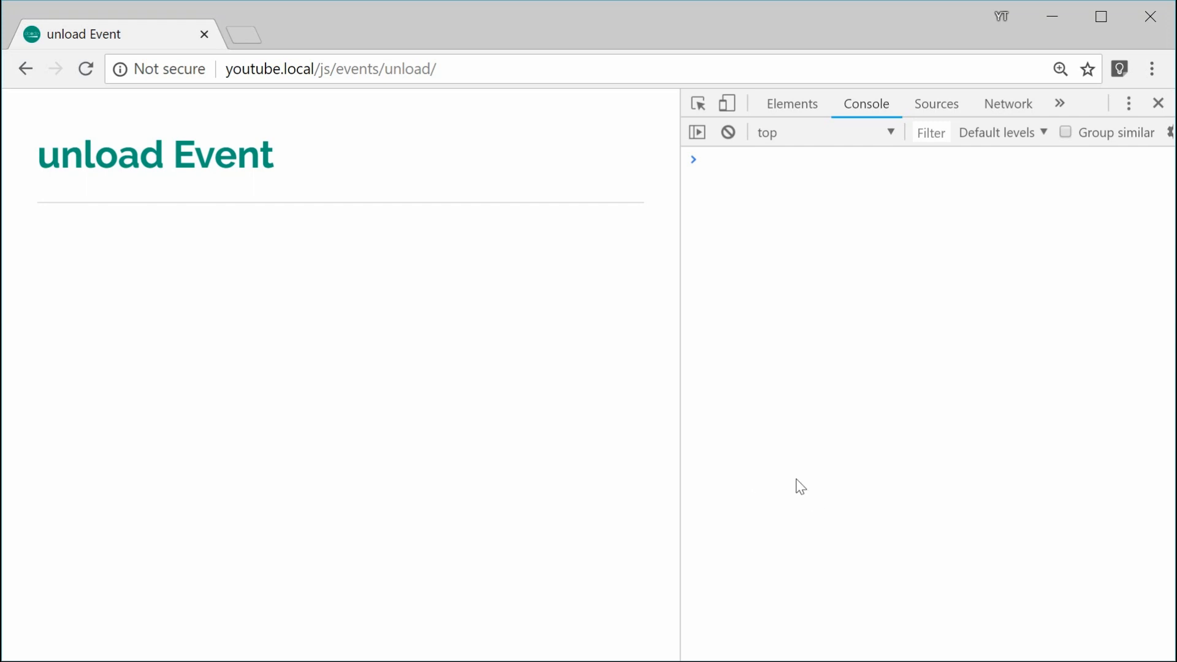
{"action": "mouse_move", "coordinate": [448, 424]}
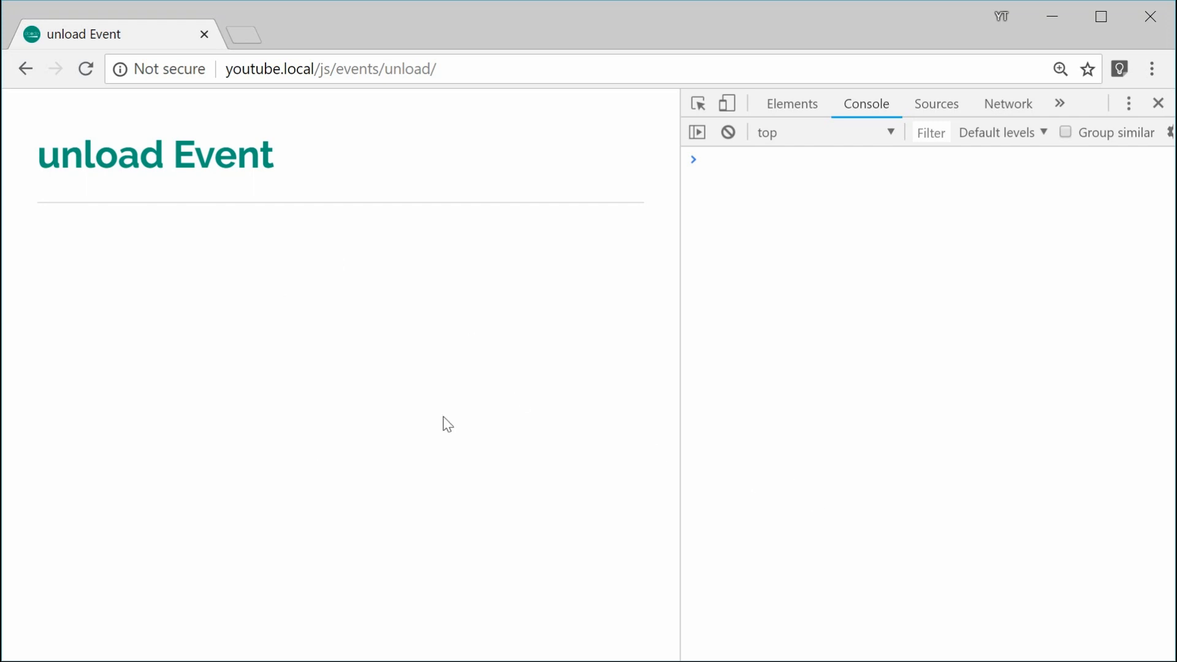
{"action": "mouse_move", "coordinate": [430, 396]}
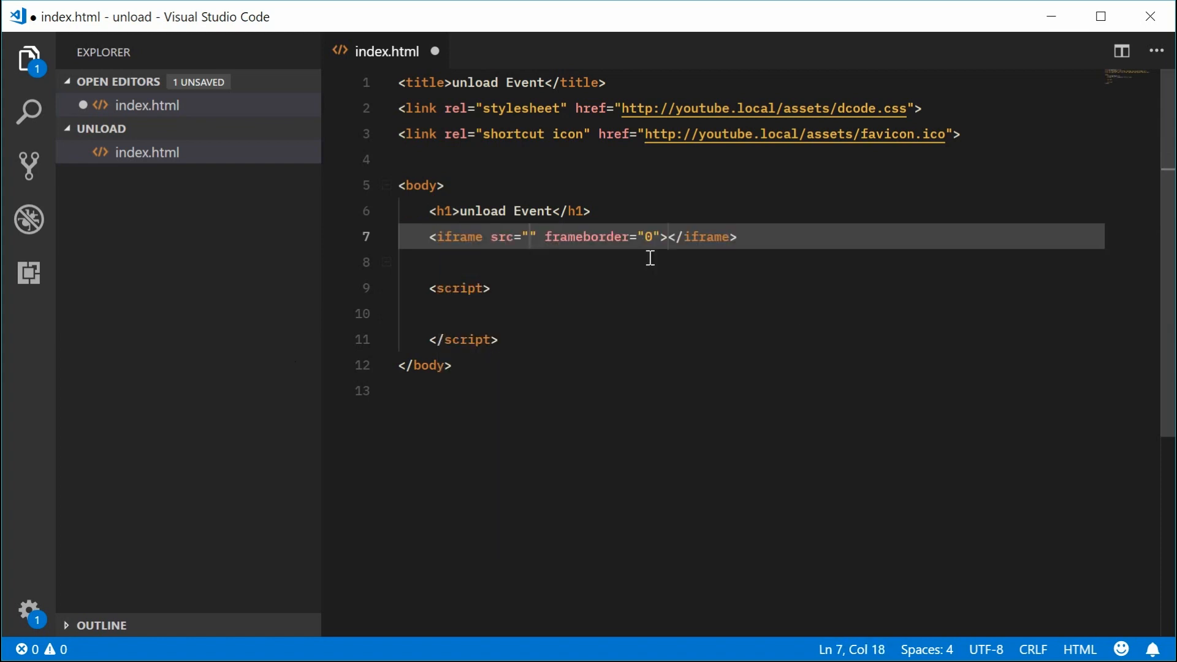
- Point the iframe at child.html, give it the id 'iframeChild', and open child.html
{"action": "type", "text": "chil"}
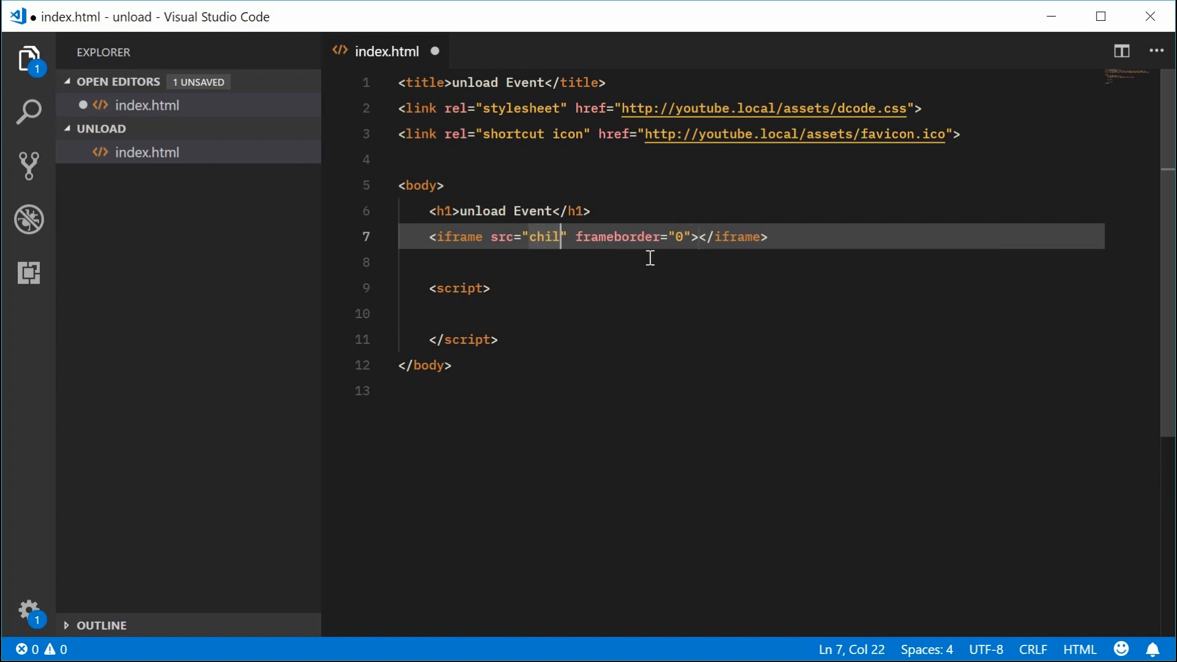
{"action": "type", "text": "d.html"}
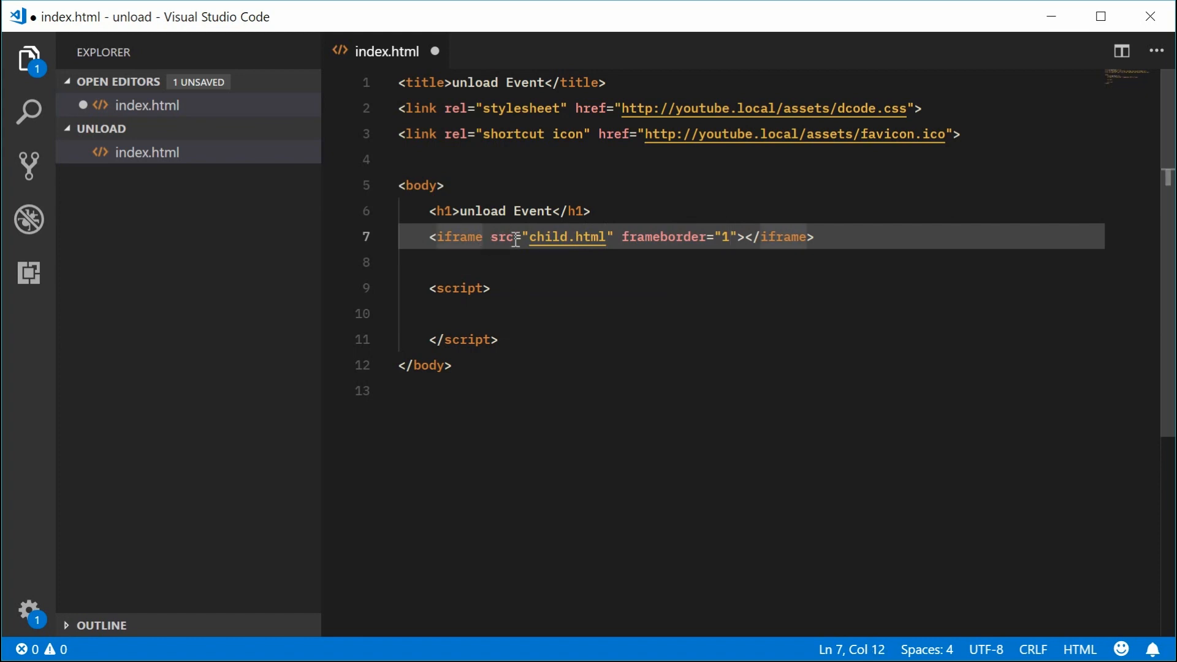
{"action": "type", "text": "id=\"i"}
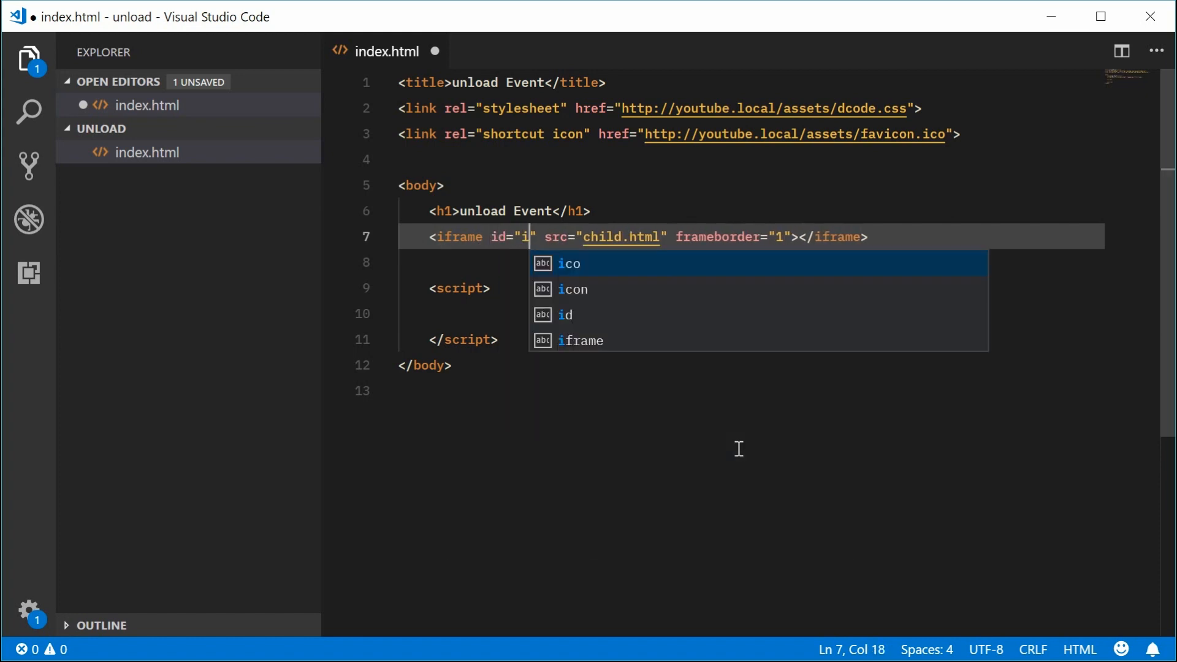
{"action": "type", "text": "frameChi"}
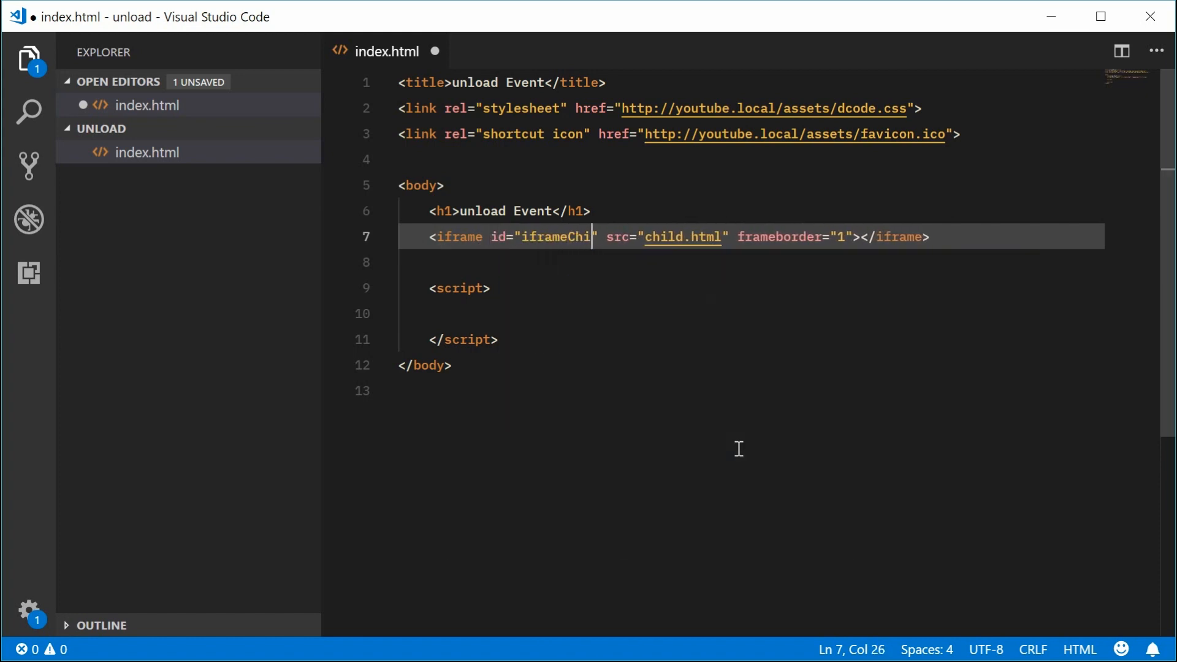
{"action": "type", "text": "ld"}
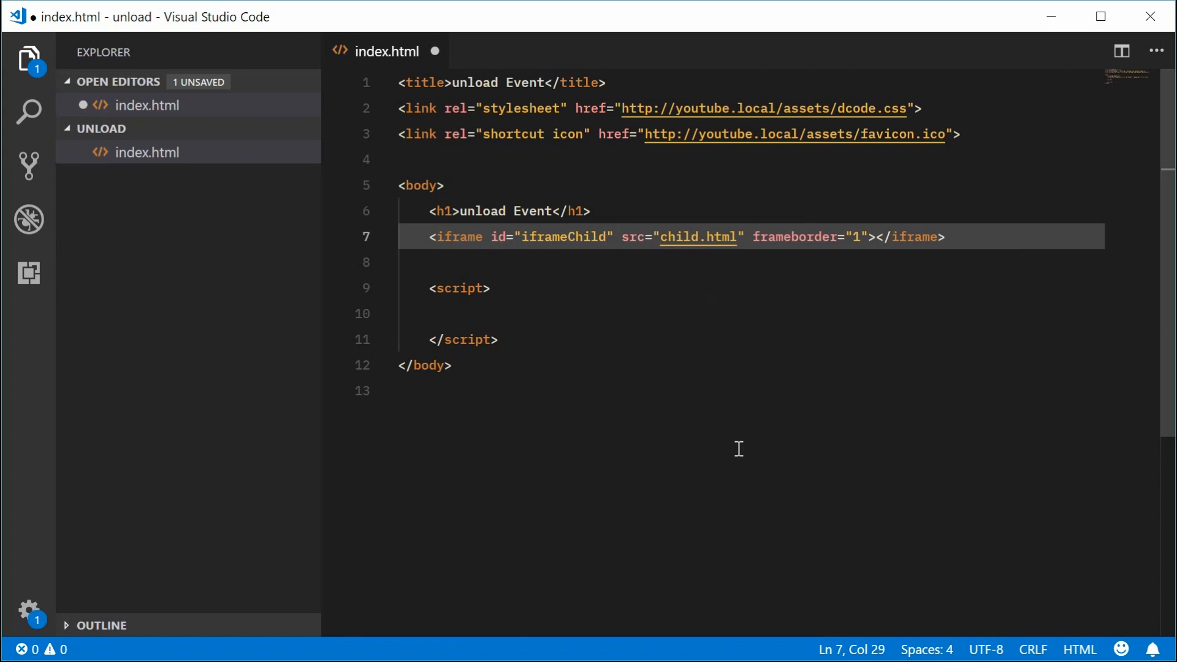
{"action": "double_click", "coordinate": [679, 236]}
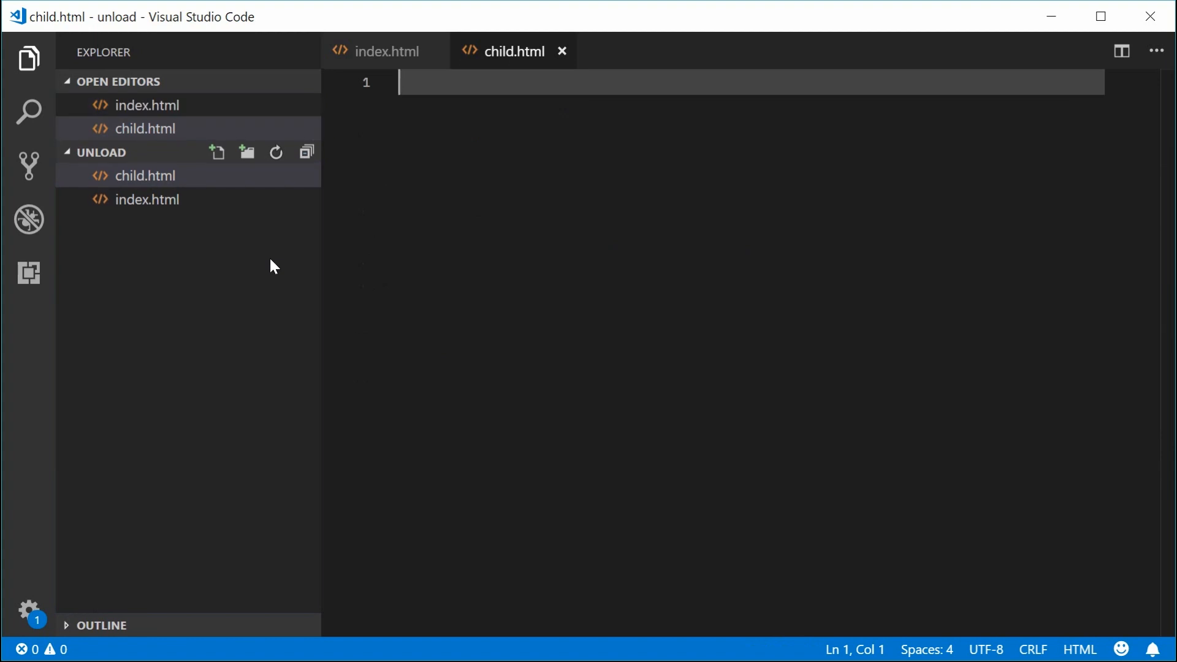
- Expand html:5 into an HTML5 skeleton and add the heading 'I am the child!'
{"action": "type", "text": "html:5"}
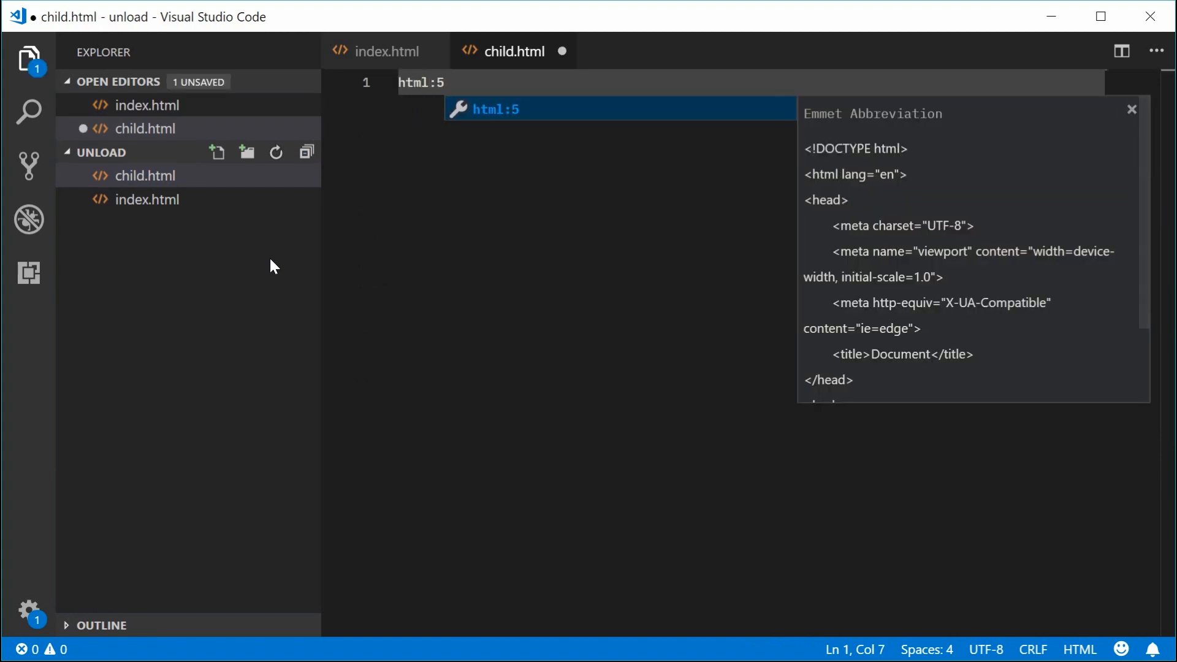
{"action": "key", "text": "Tab"}
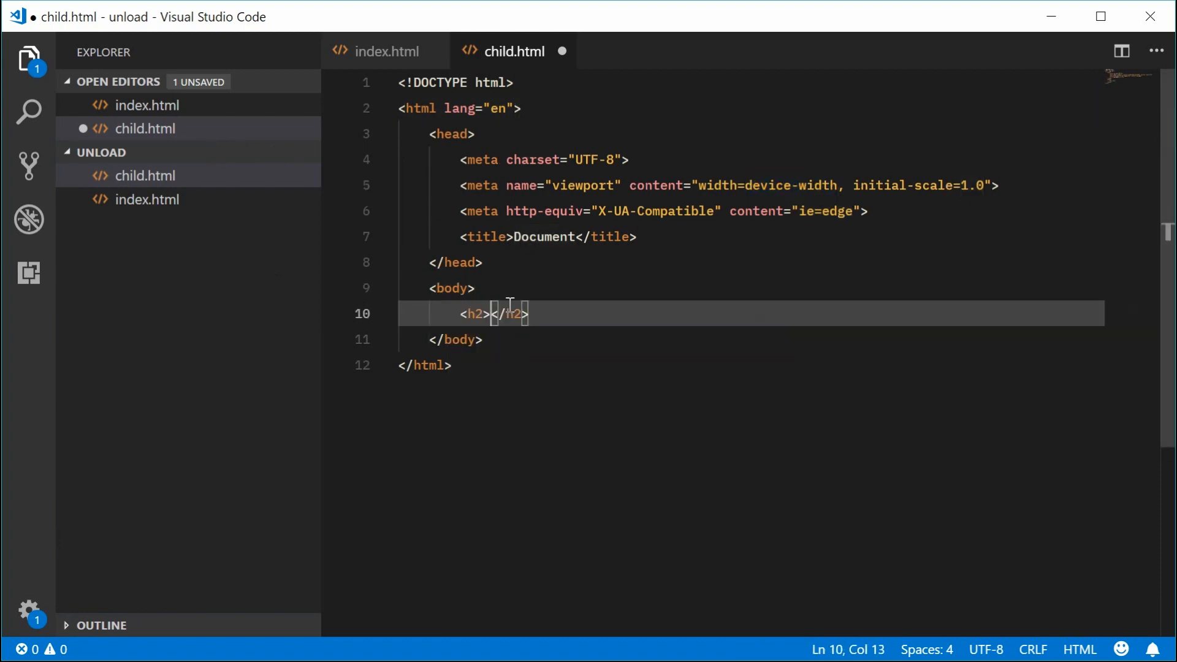
{"action": "type", "text": "I am the child"}
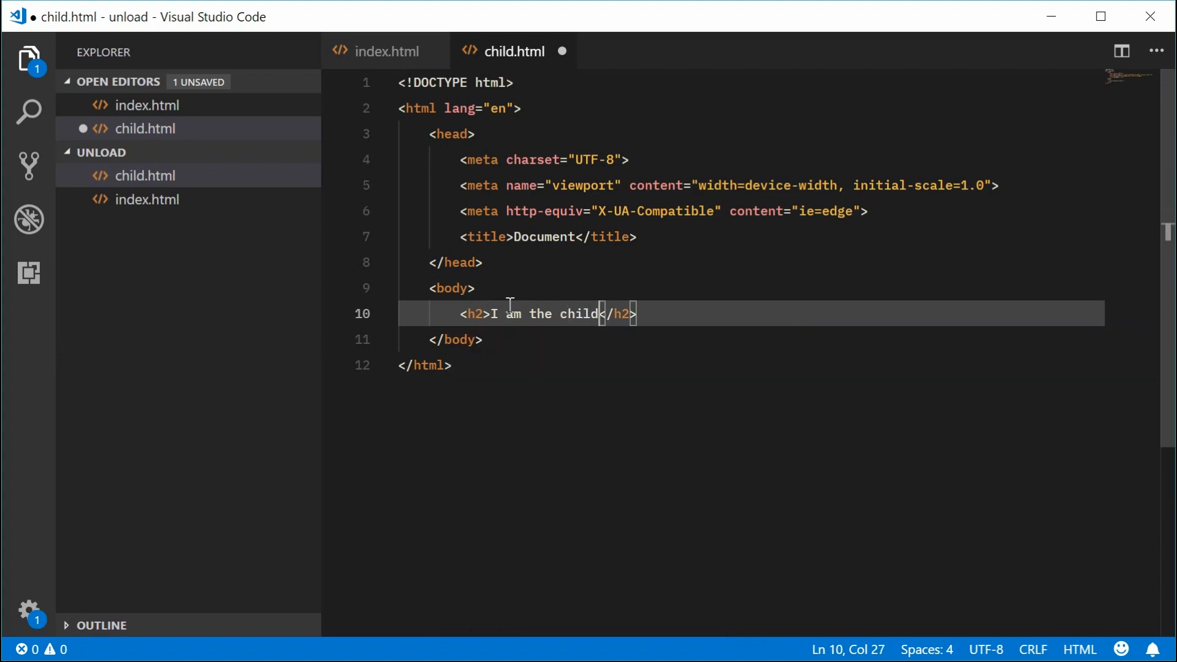
{"action": "type", "text": "!"}
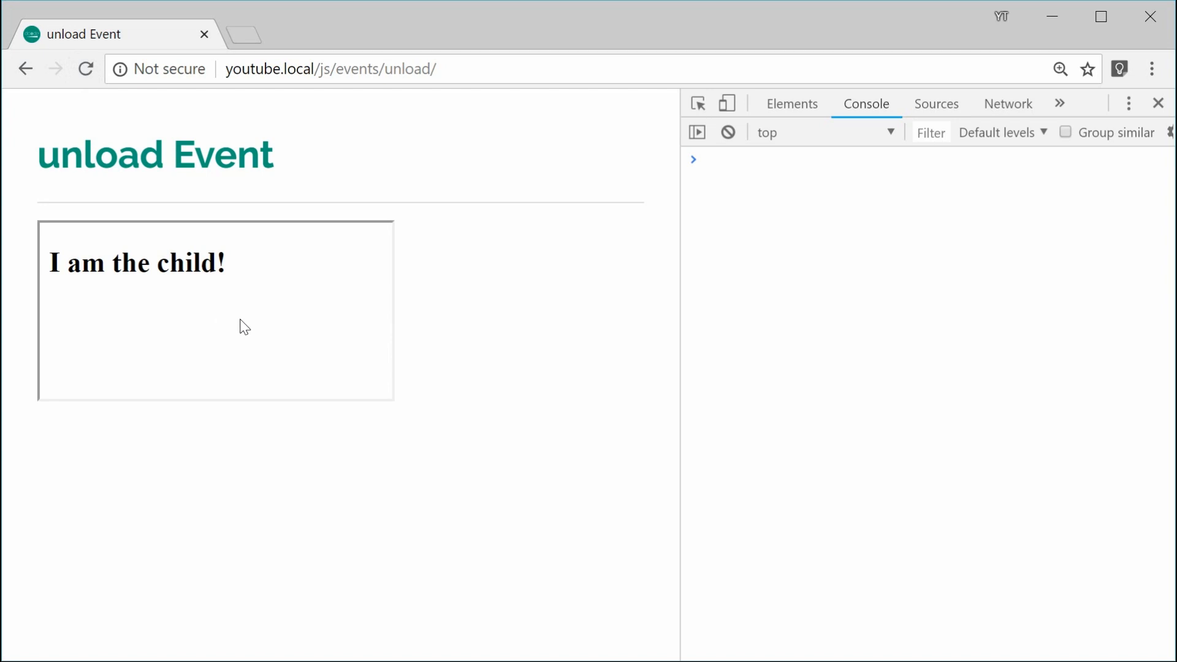
{"action": "mouse_move", "coordinate": [248, 281]}
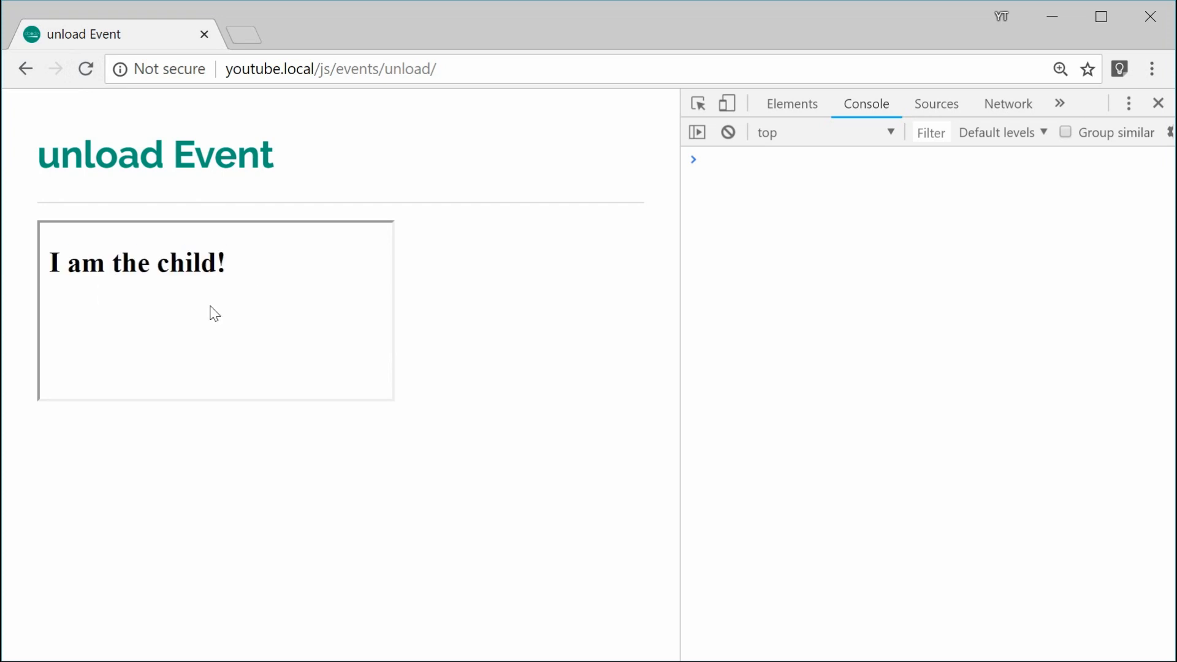
{"action": "mouse_move", "coordinate": [505, 437]}
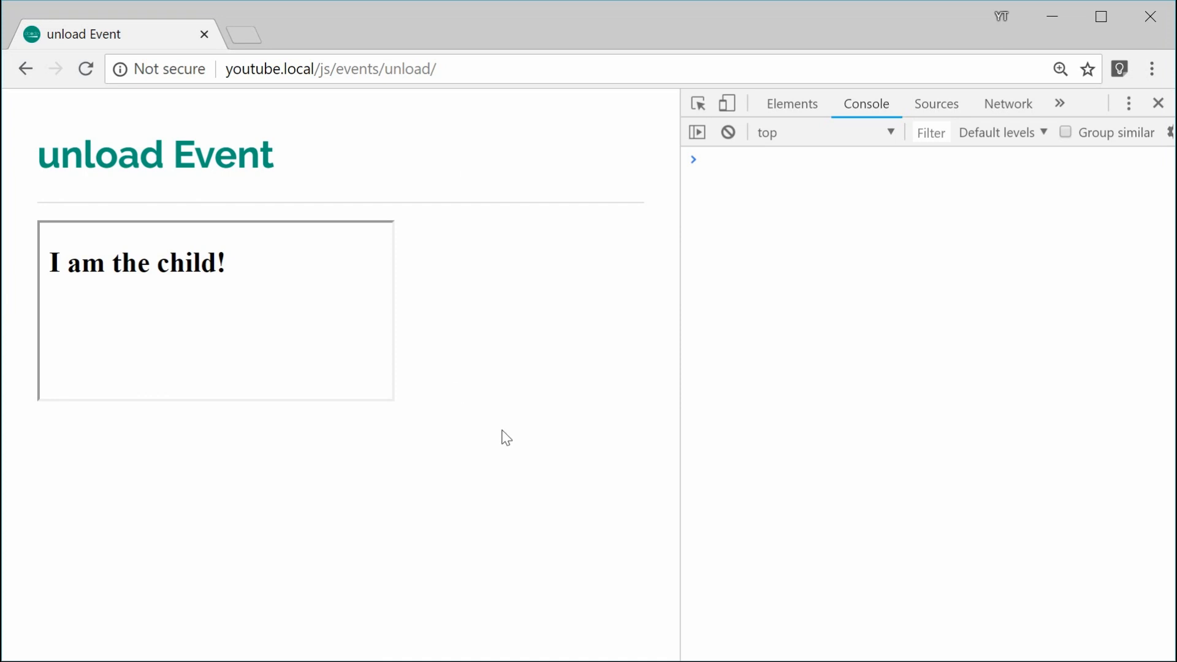
{"action": "mouse_move", "coordinate": [354, 330]}
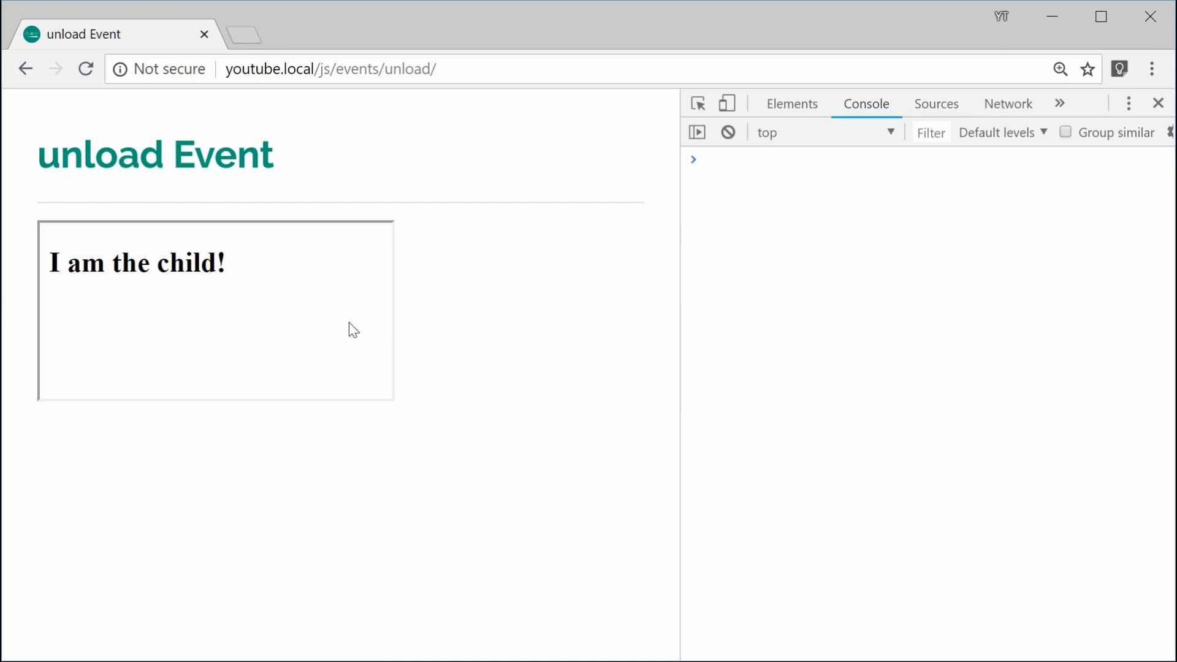
{"action": "mouse_move", "coordinate": [334, 364]}
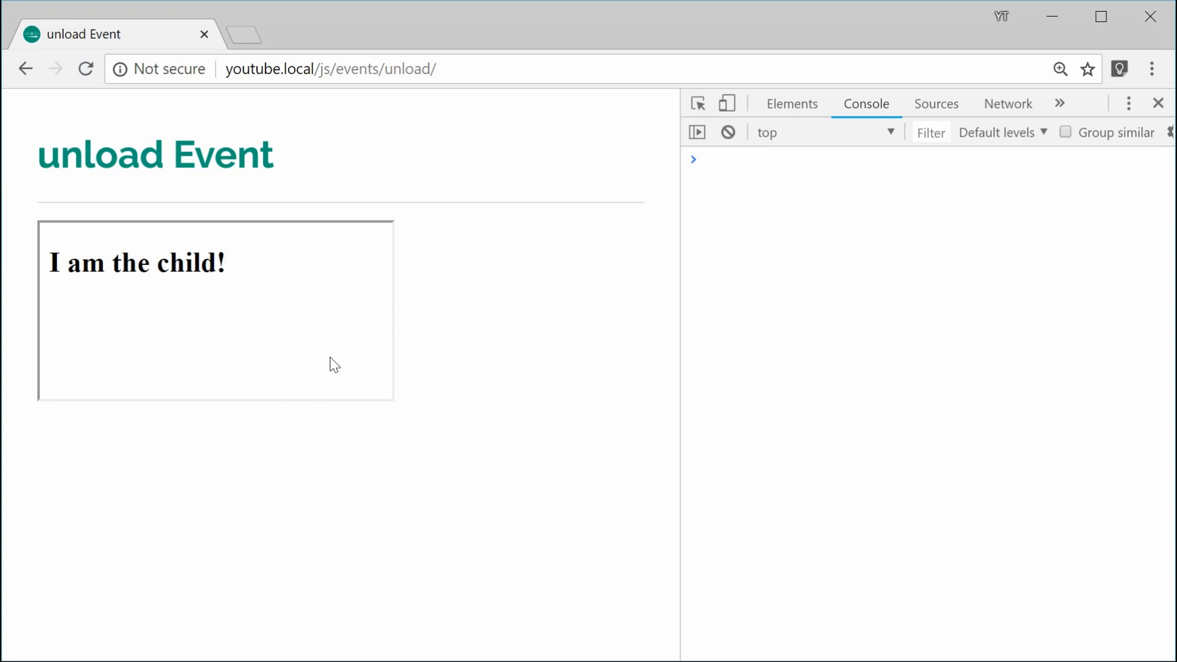
{"action": "mouse_move", "coordinate": [164, 321]}
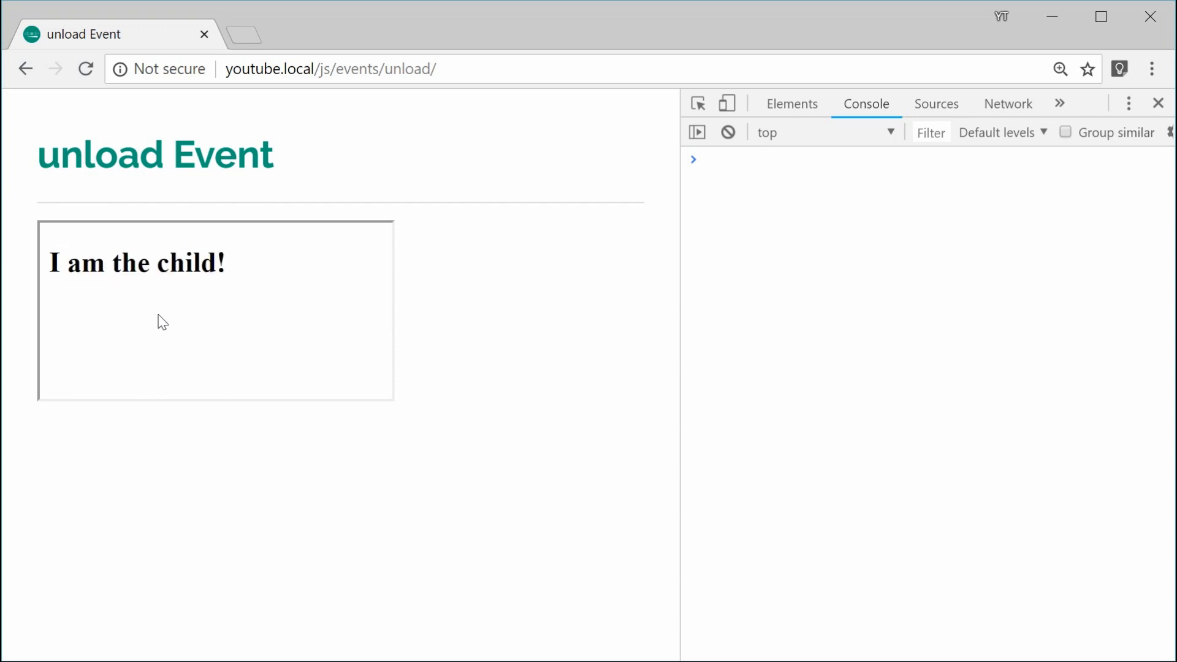
{"action": "mouse_move", "coordinate": [177, 337]}
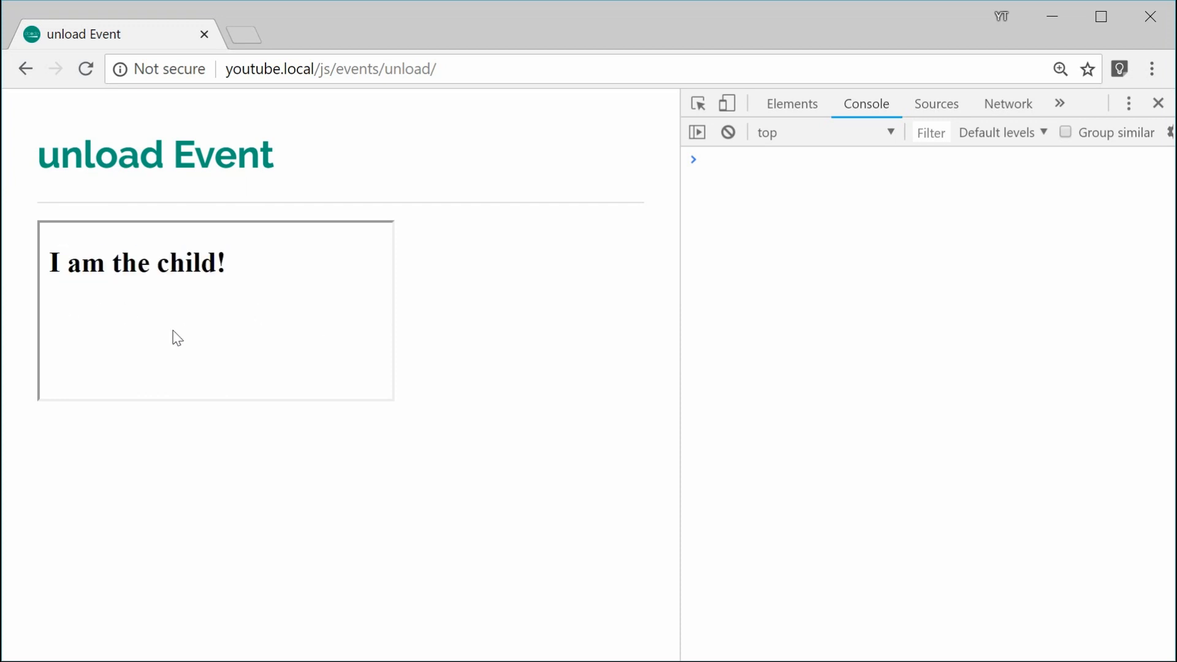
{"action": "mouse_move", "coordinate": [217, 459]}
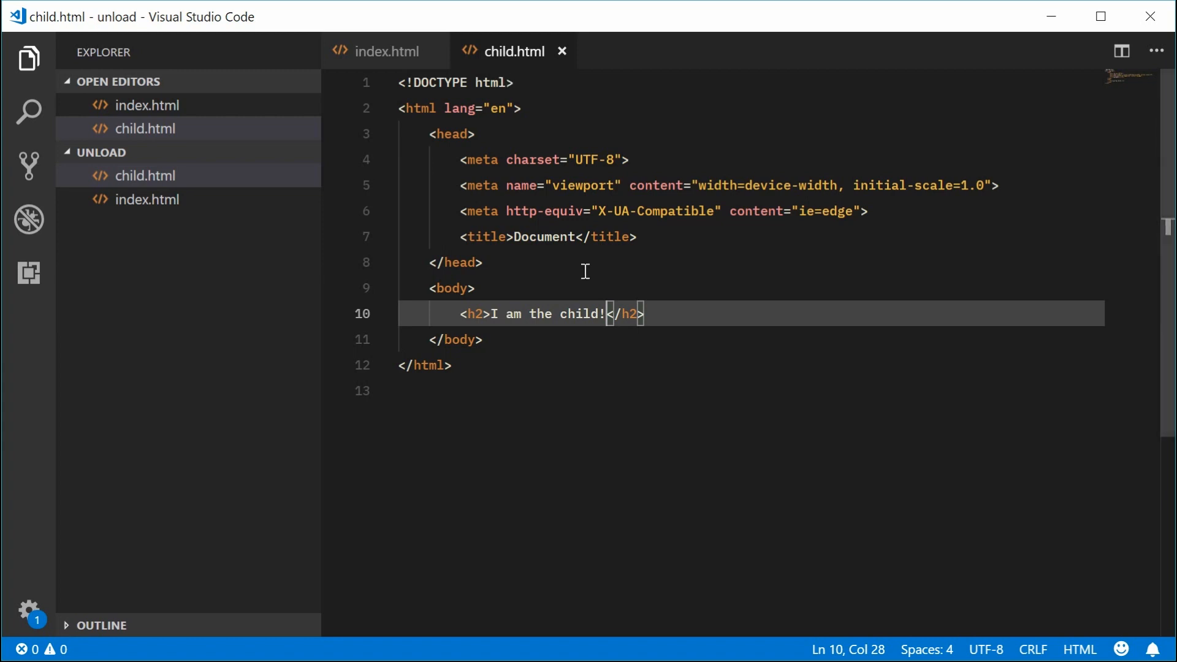
- In child.html's script block, add a window 'unload' listener with an anonymous function
{"action": "type", "text": "script>"}
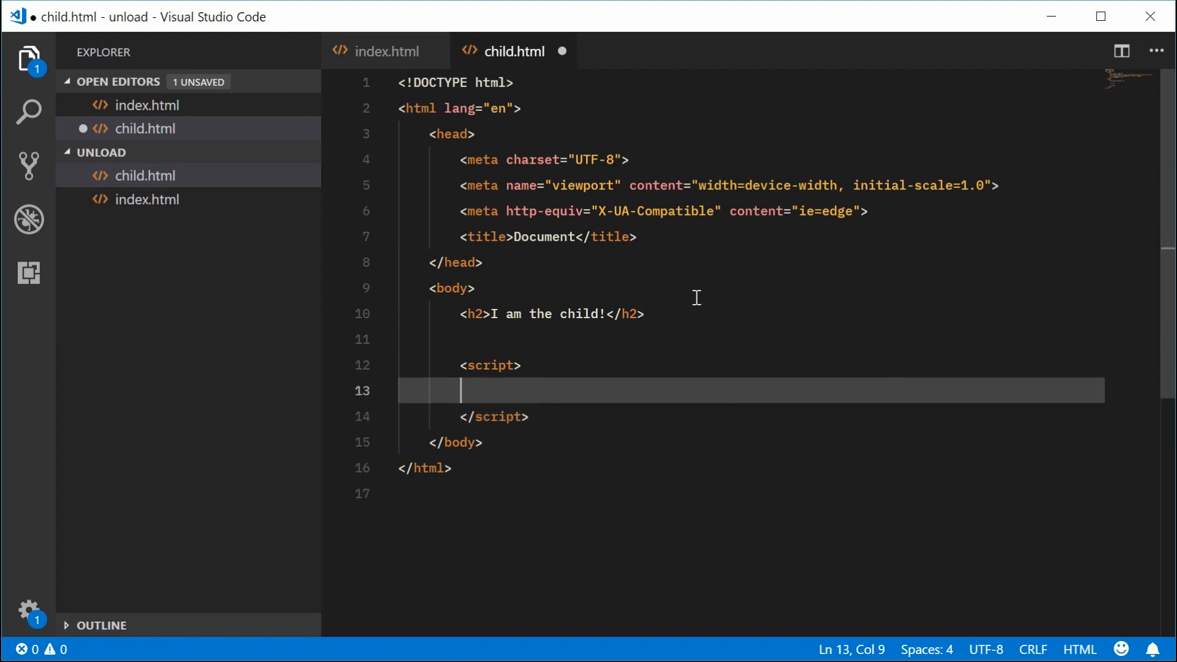
{"action": "key", "text": "Tab"}
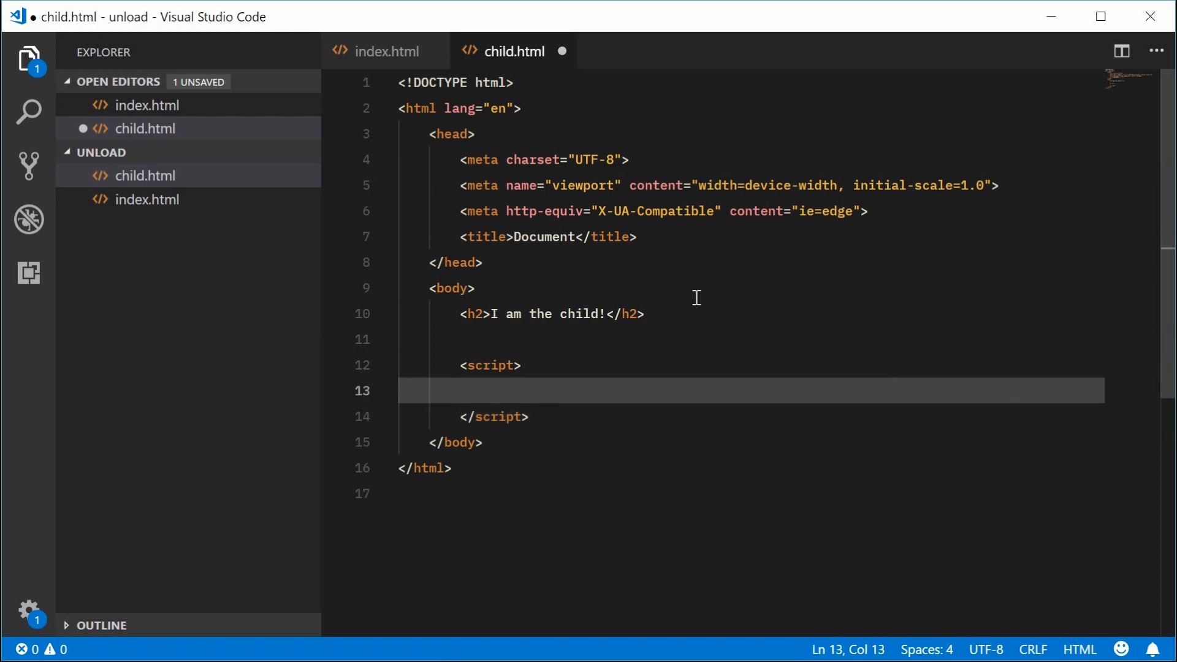
{"action": "type", "text": "window."}
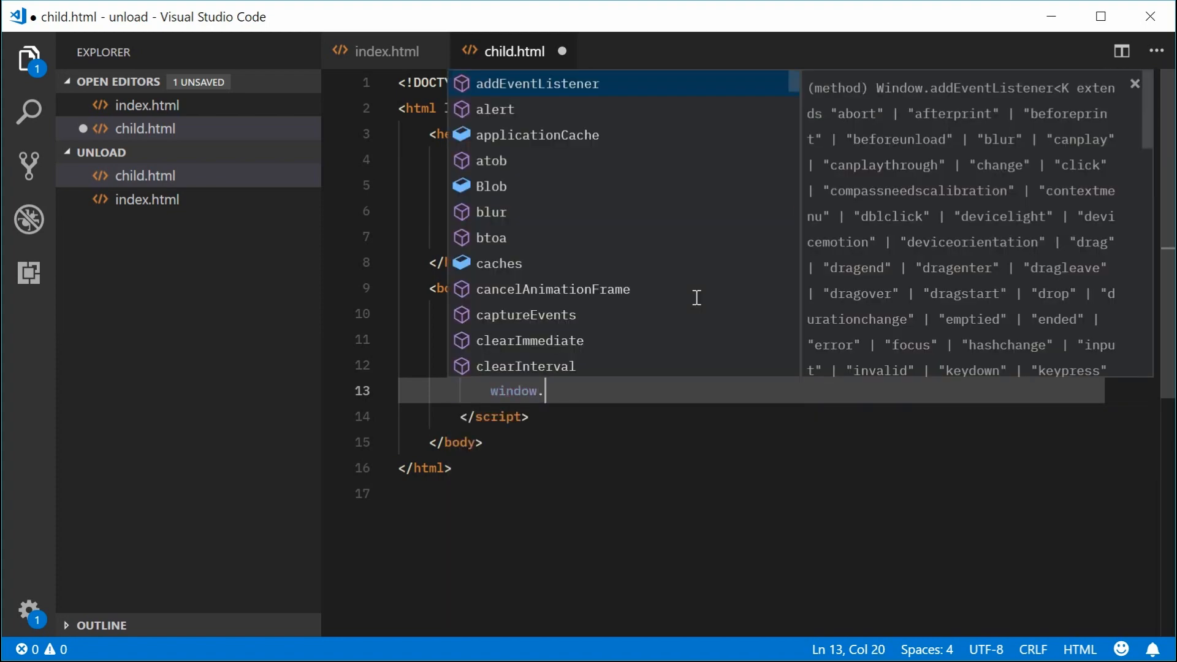
{"action": "key", "text": "Tab"}
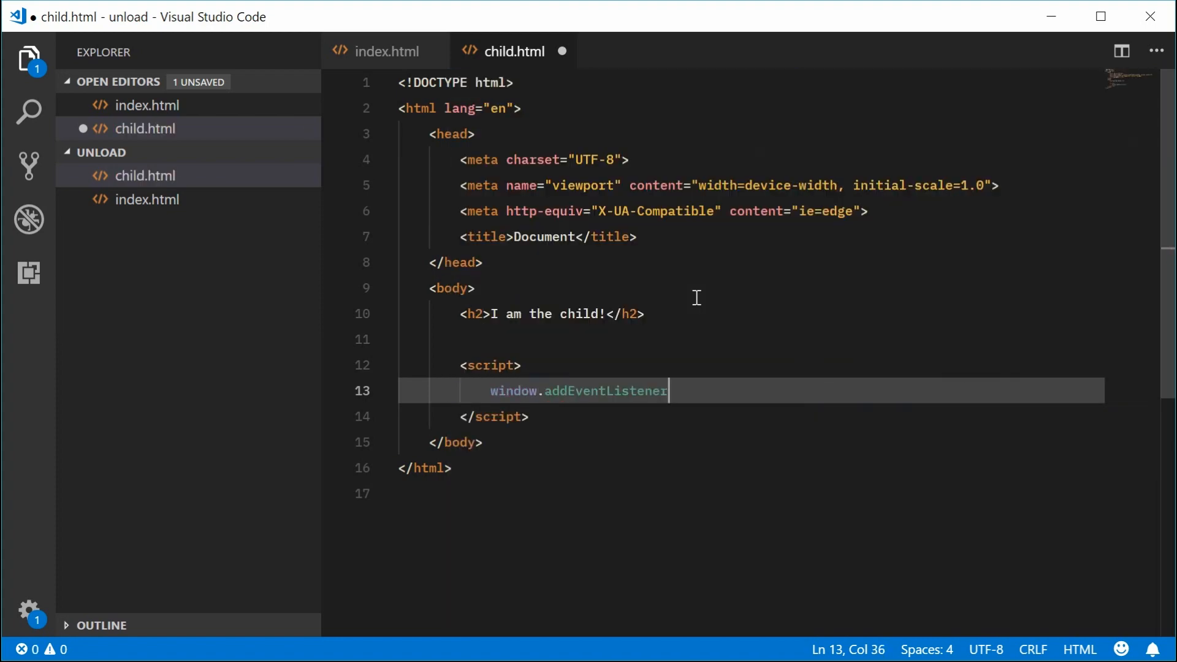
{"action": "type", "text": "(\"\")"}
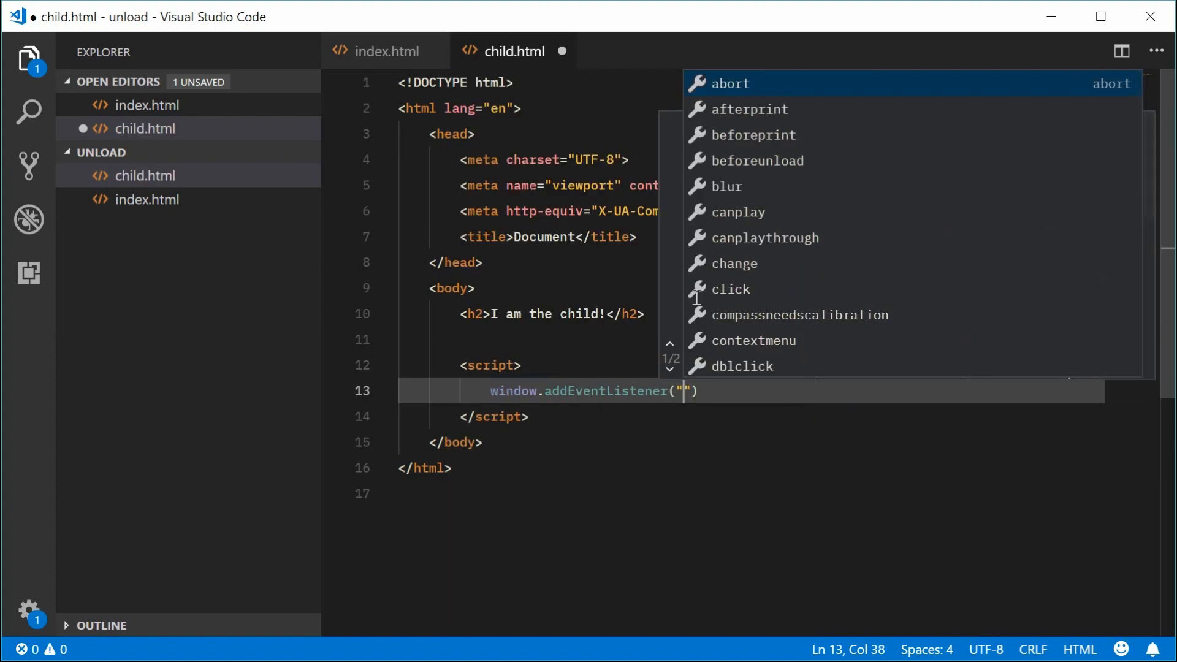
{"action": "type", "text": "unload"}
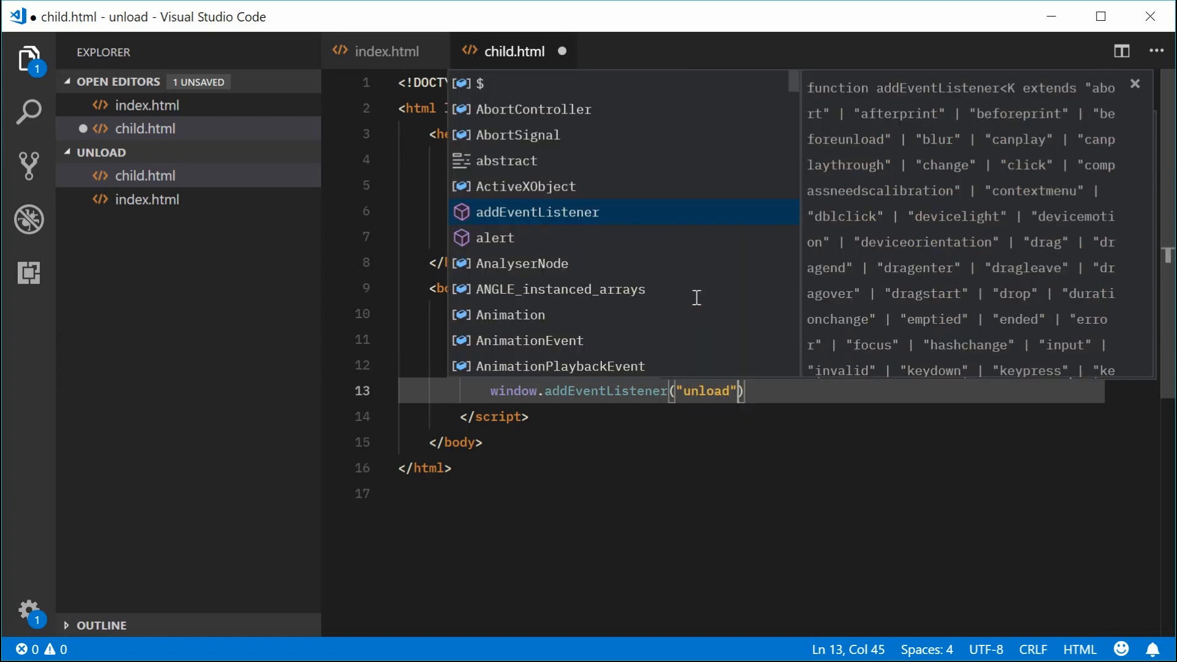
{"action": "type", "text": ", function ("}
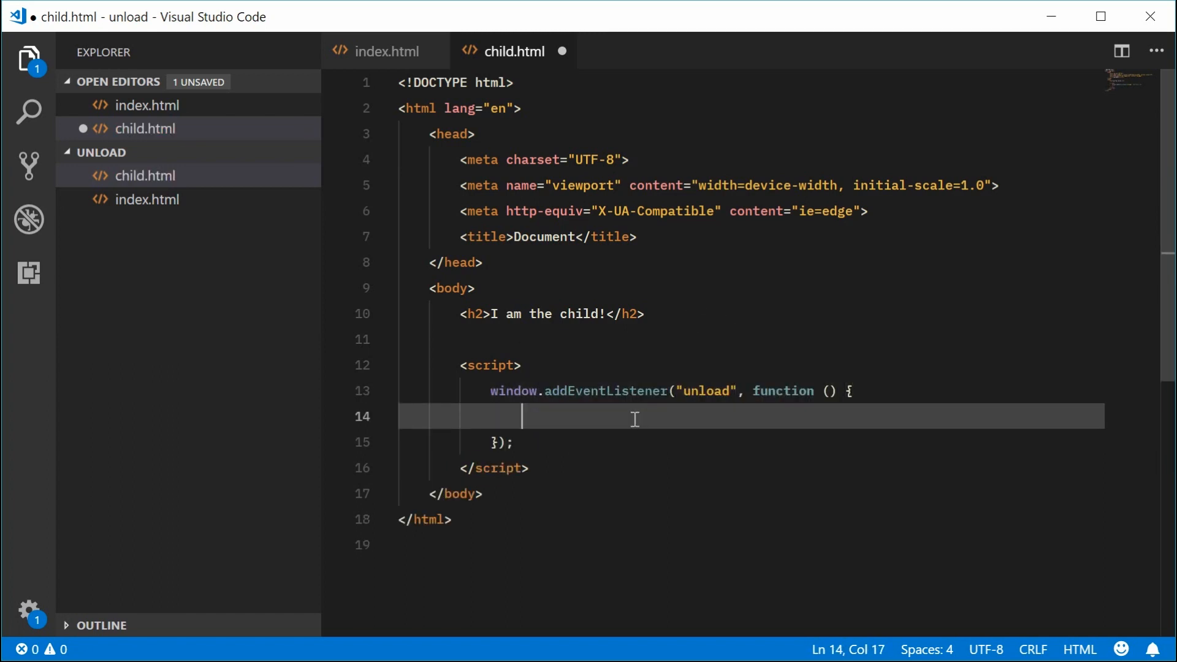
- Make the unload listener call parent.console.log with 'child.html is gone!'
{"action": "type", "text": "parent"}
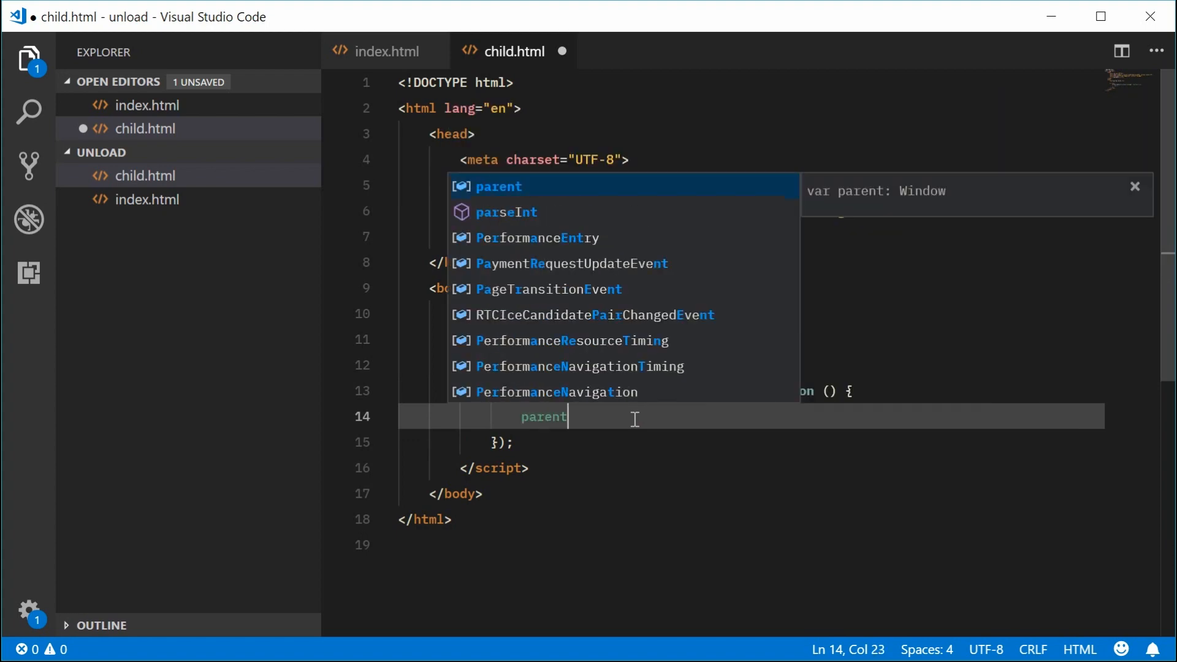
{"action": "type", "text": ".console.log("}
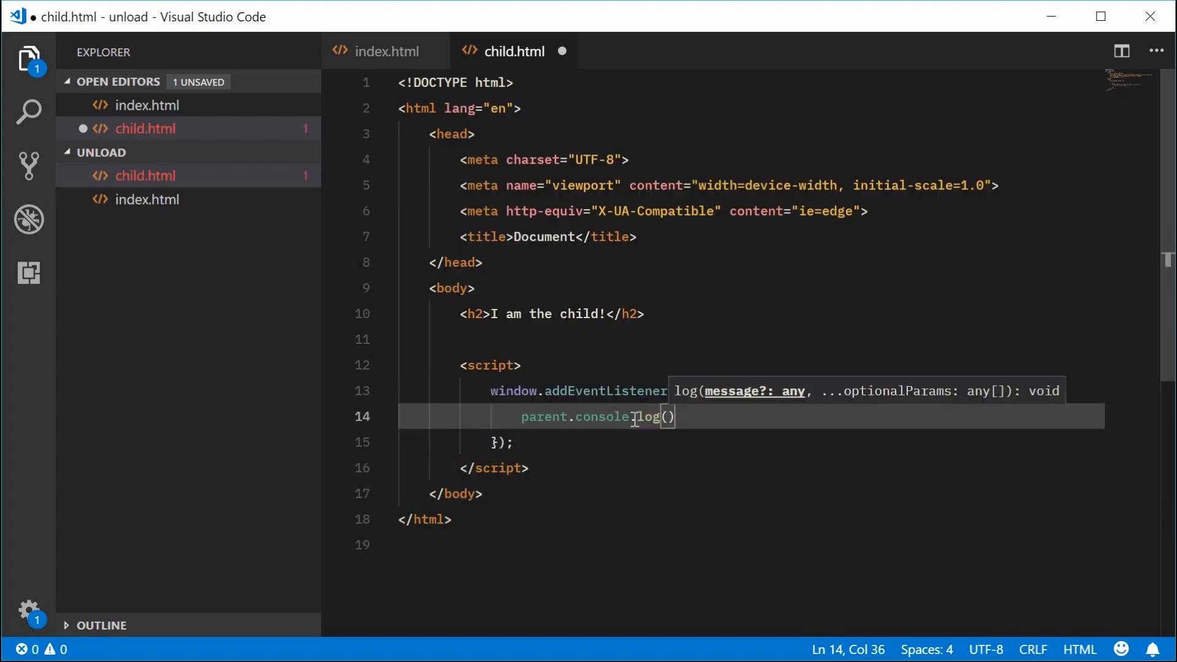
{"action": "type", "text": "\"\""}
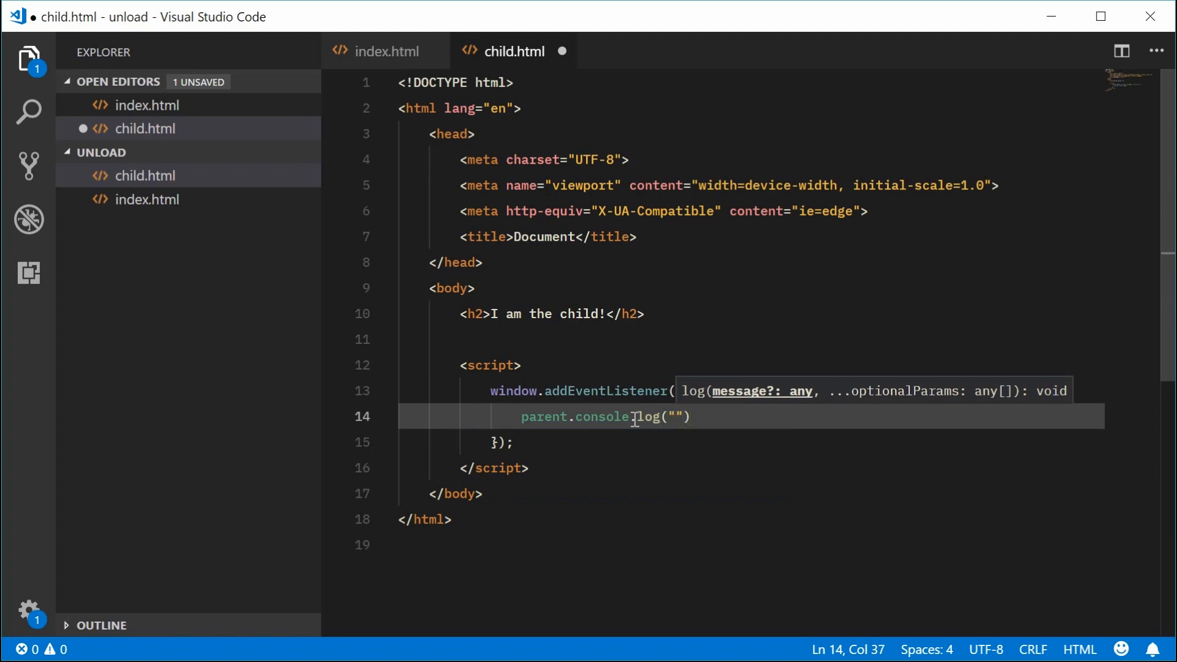
{"action": "type", "text": "Child is gone!"}
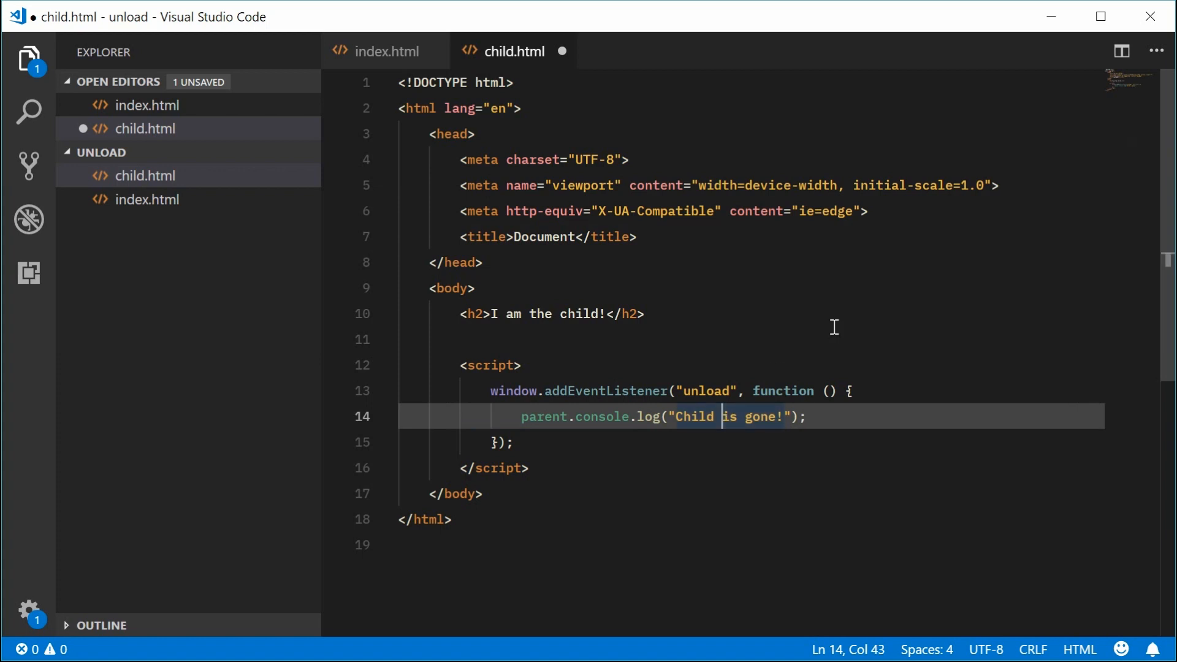
{"action": "type", "text": ".html"}
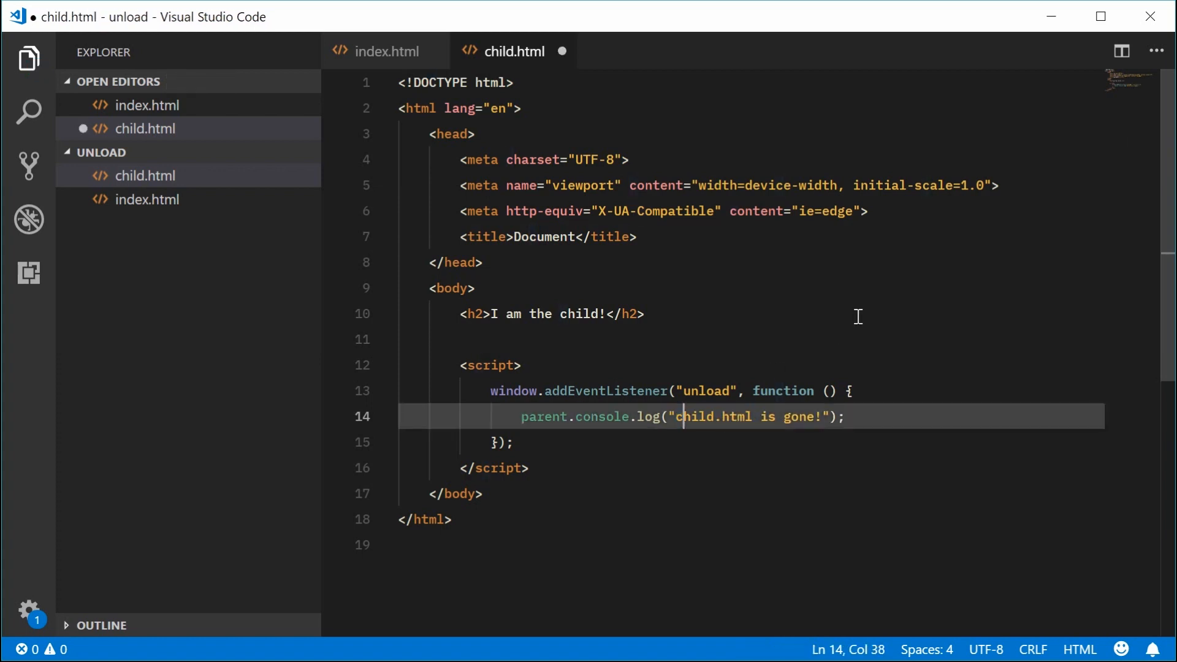
{"action": "double_click", "coordinate": [542, 417]}
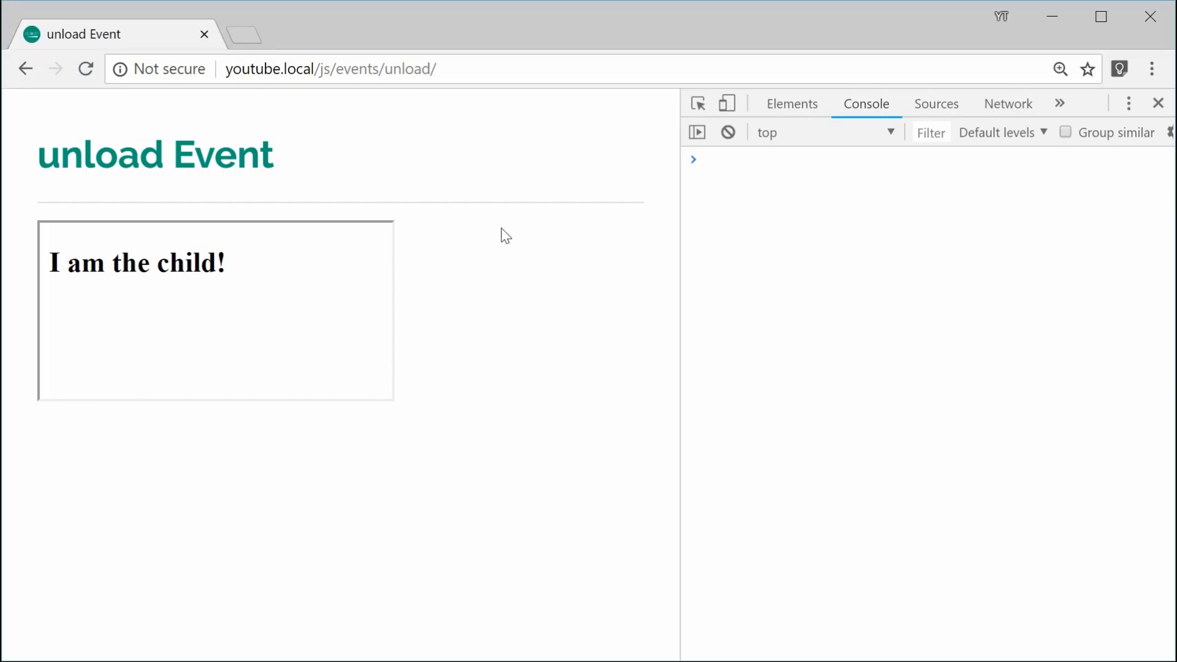
{"action": "mouse_move", "coordinate": [362, 306]}
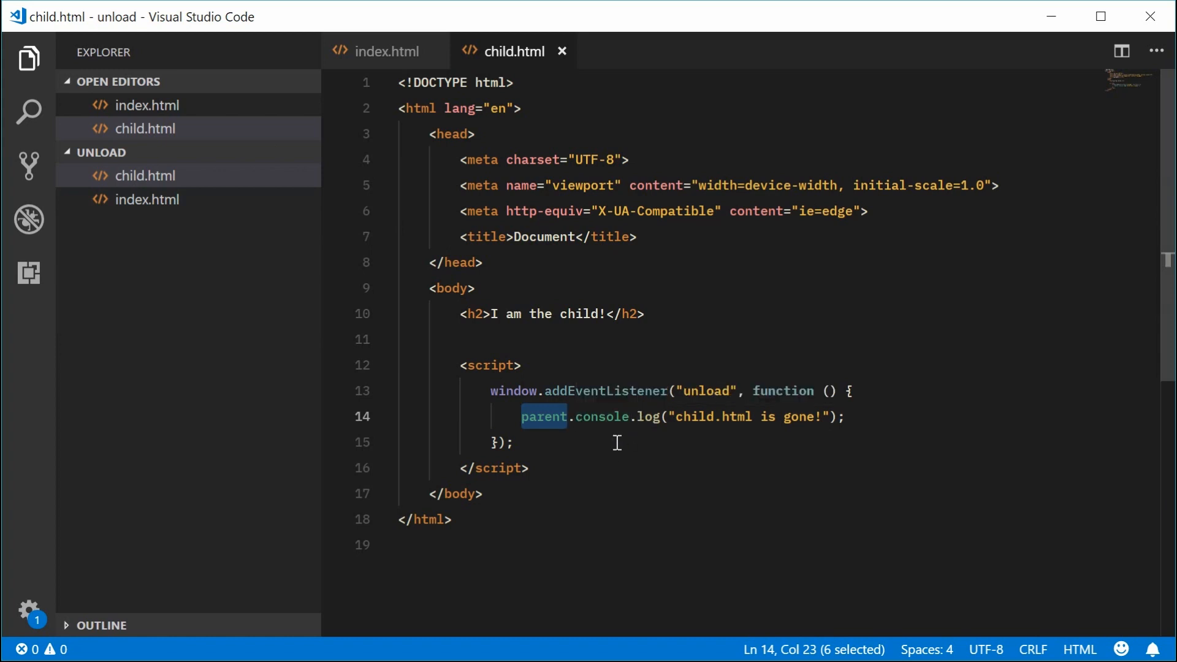
{"action": "mouse_move", "coordinate": [597, 438]}
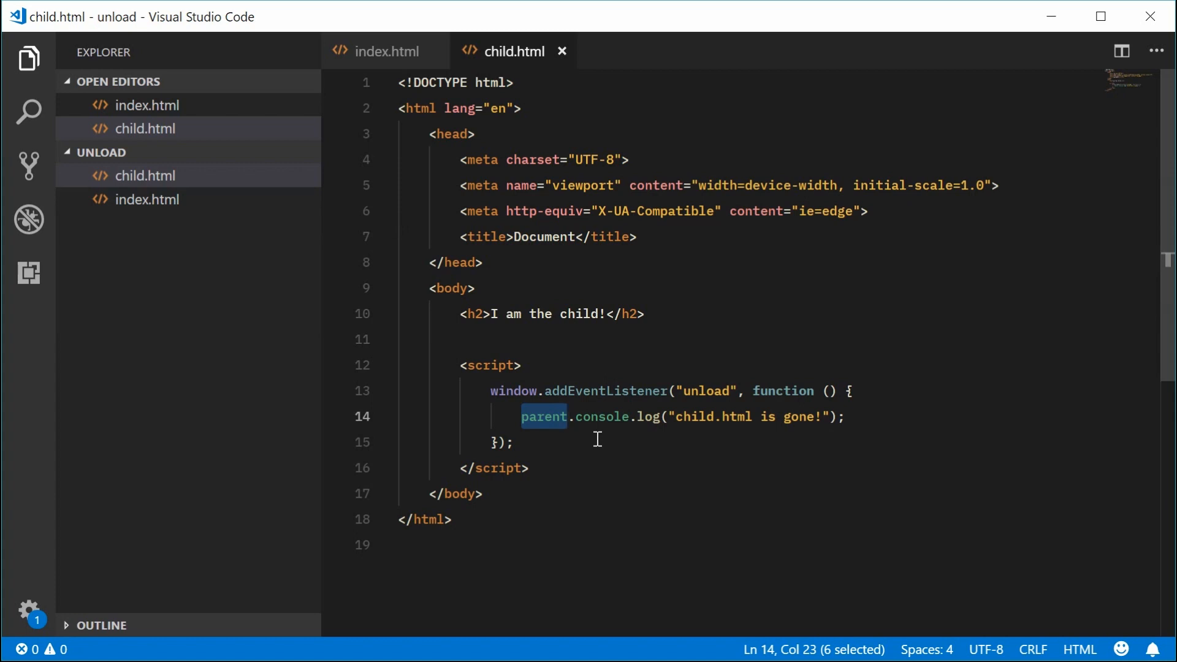
- Point out child.html's script tag and listener block, then switch to index.html
{"action": "left_click", "coordinate": [512, 442]}
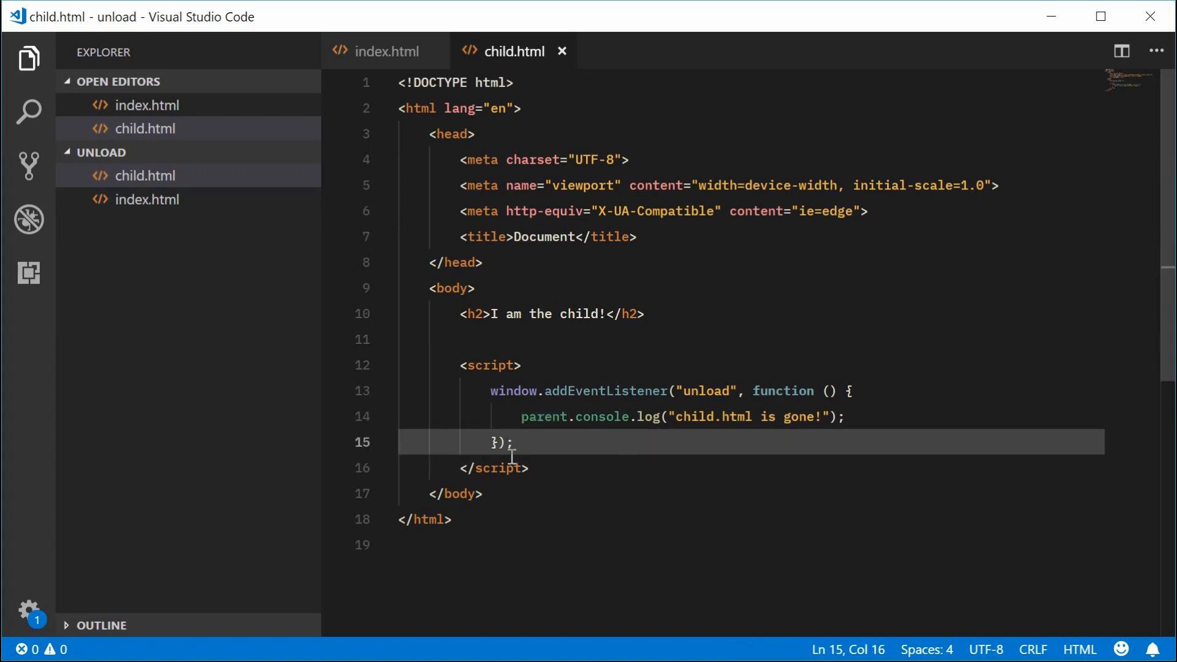
{"action": "left_click", "coordinate": [523, 365]}
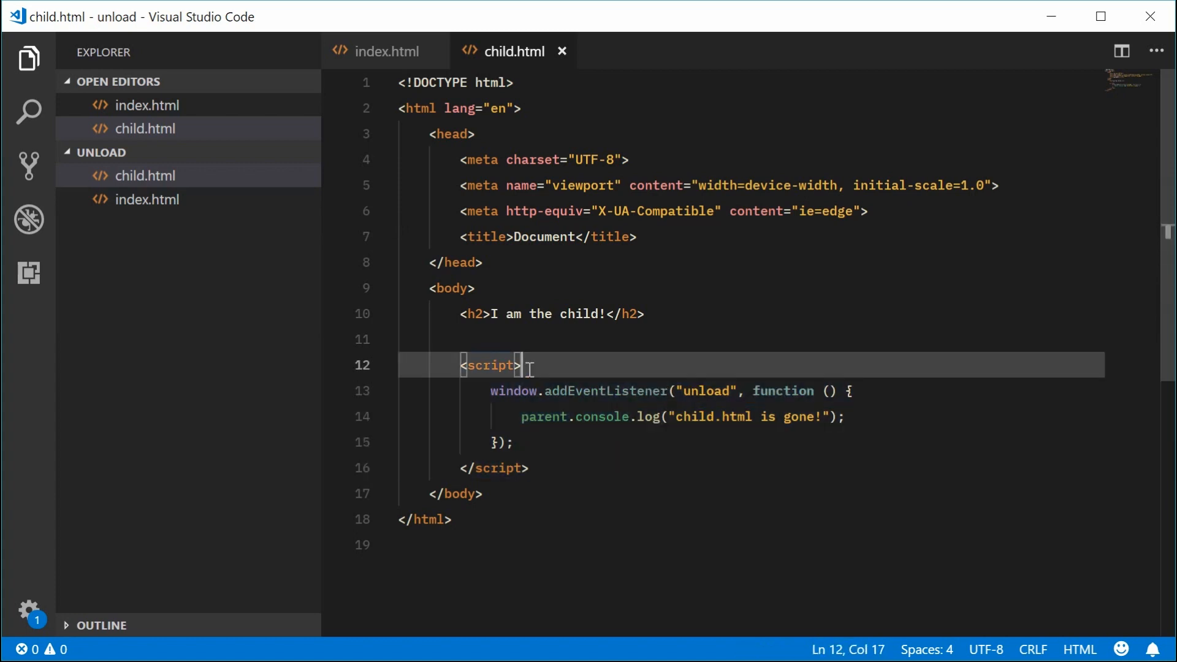
{"action": "mouse_move", "coordinate": [765, 327]}
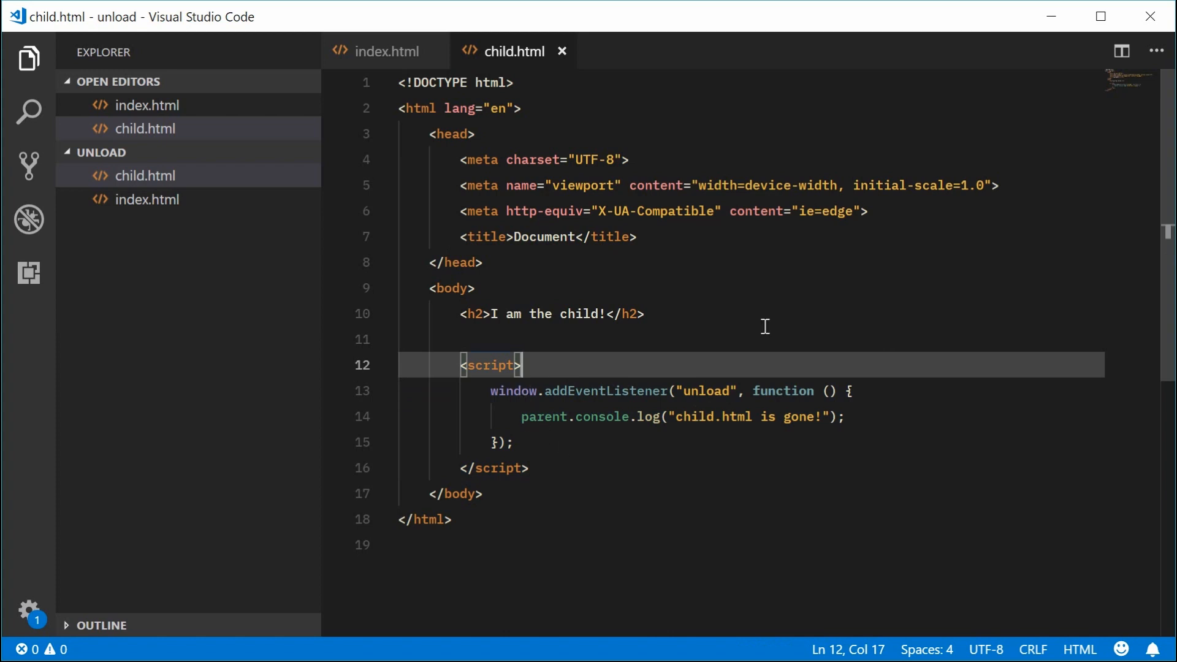
{"action": "left_click", "coordinate": [387, 51]}
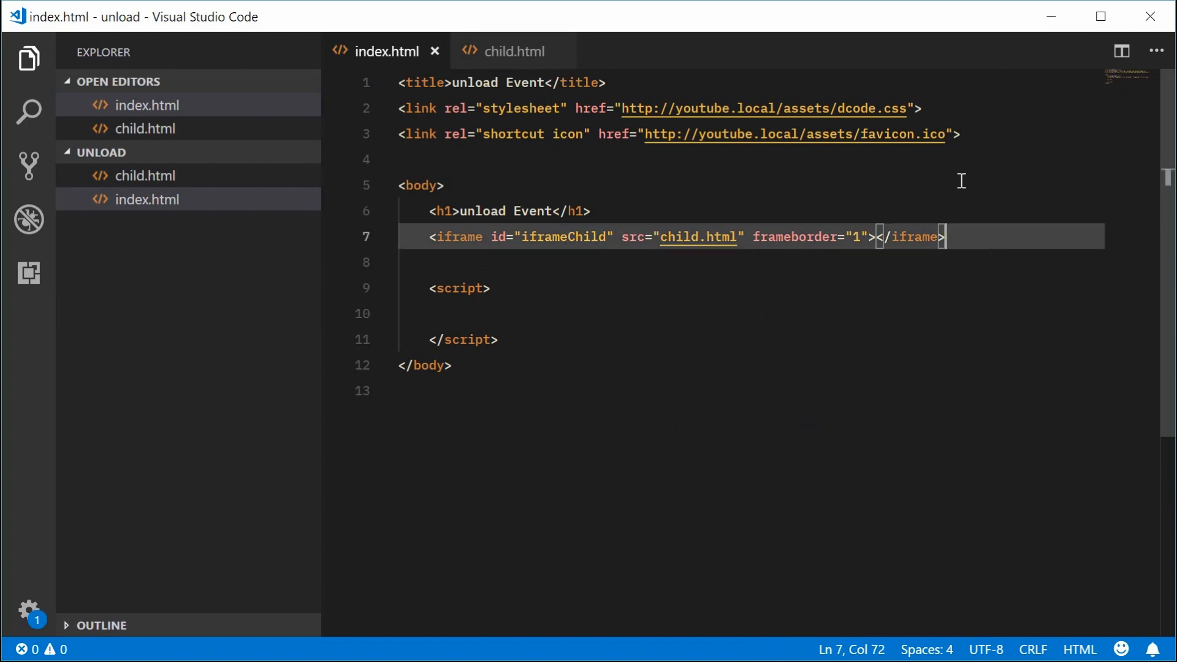
- Expand 'but' into a button with id 'btnRemoveChild' and label 'Remove child.html'
{"action": "type", "text": "but"}
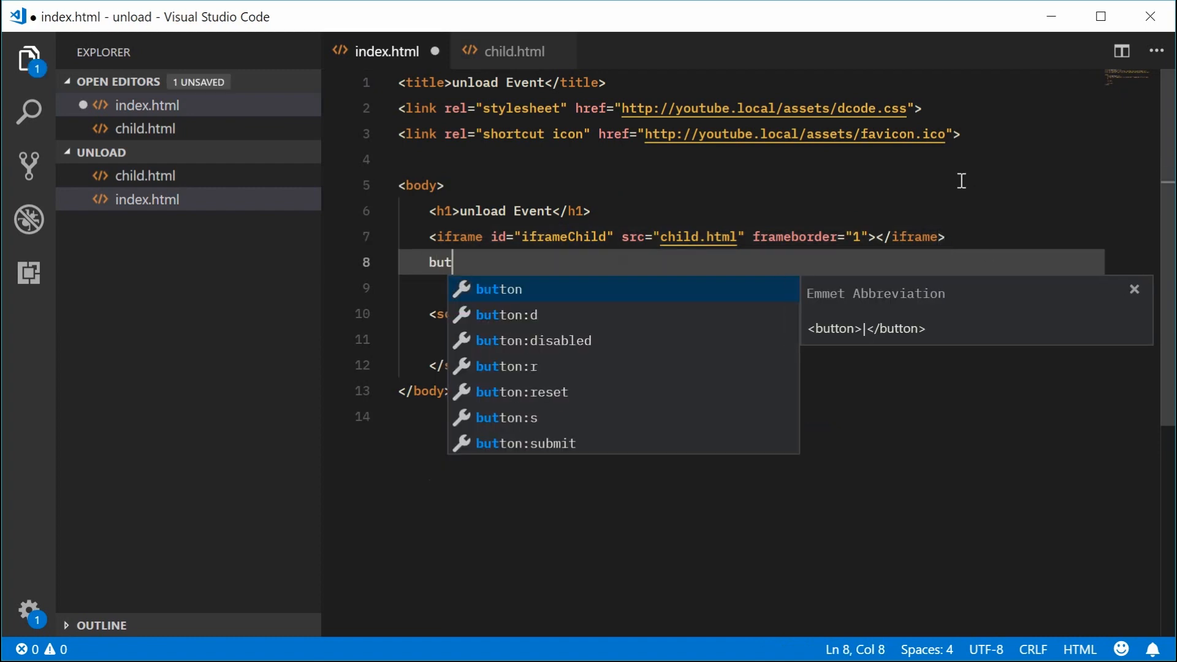
{"action": "key", "text": "Tab"}
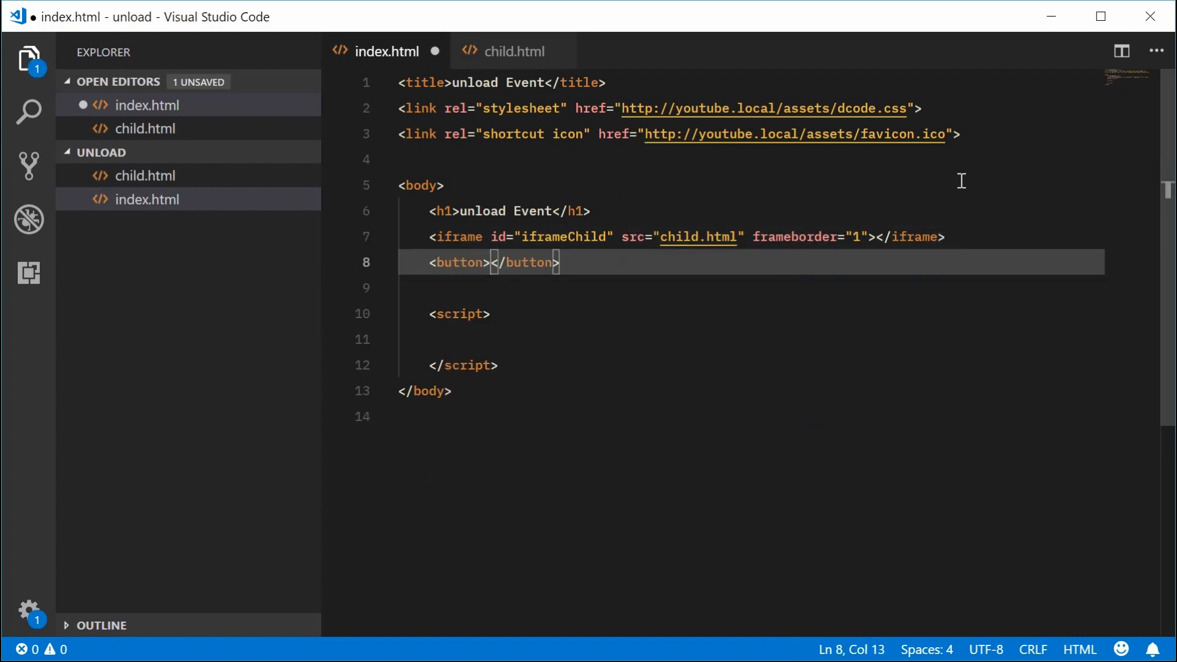
{"action": "type", "text": "id=\""}
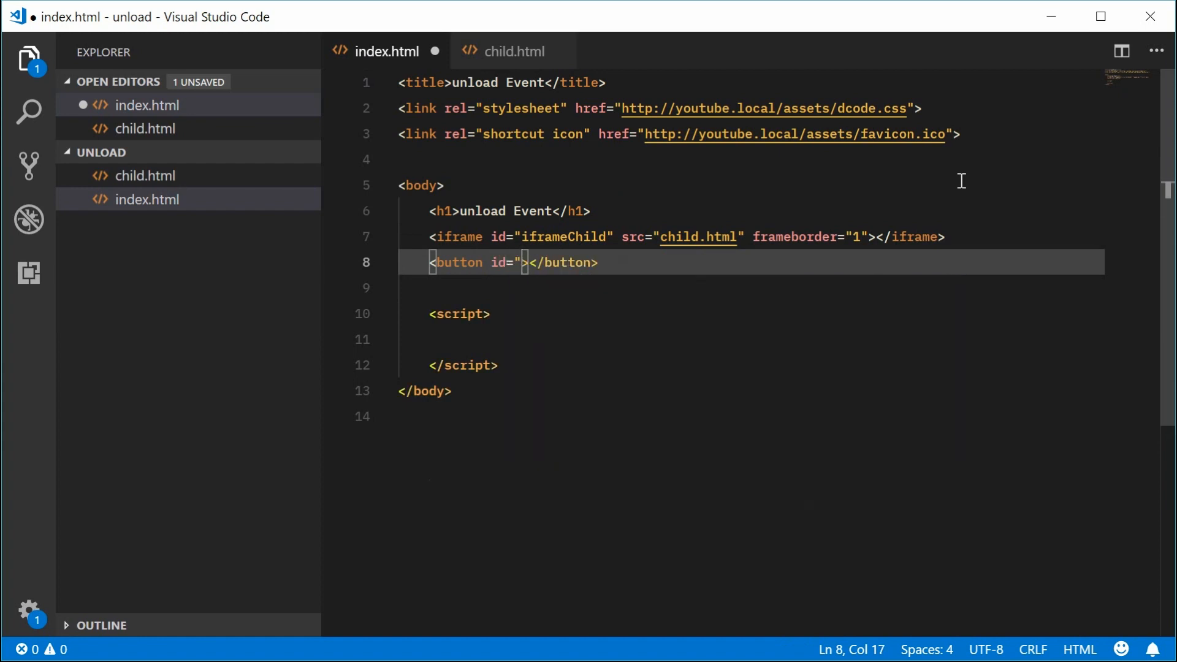
{"action": "type", "text": "btnRemoveChild"}
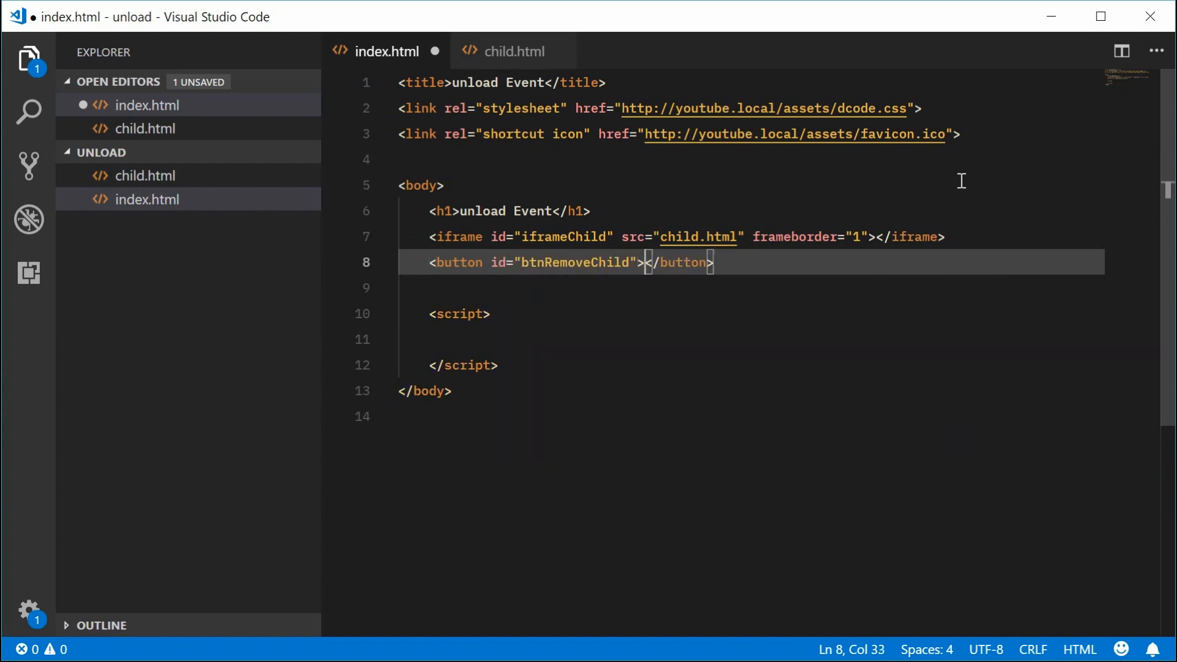
{"action": "type", "text": "Remove"}
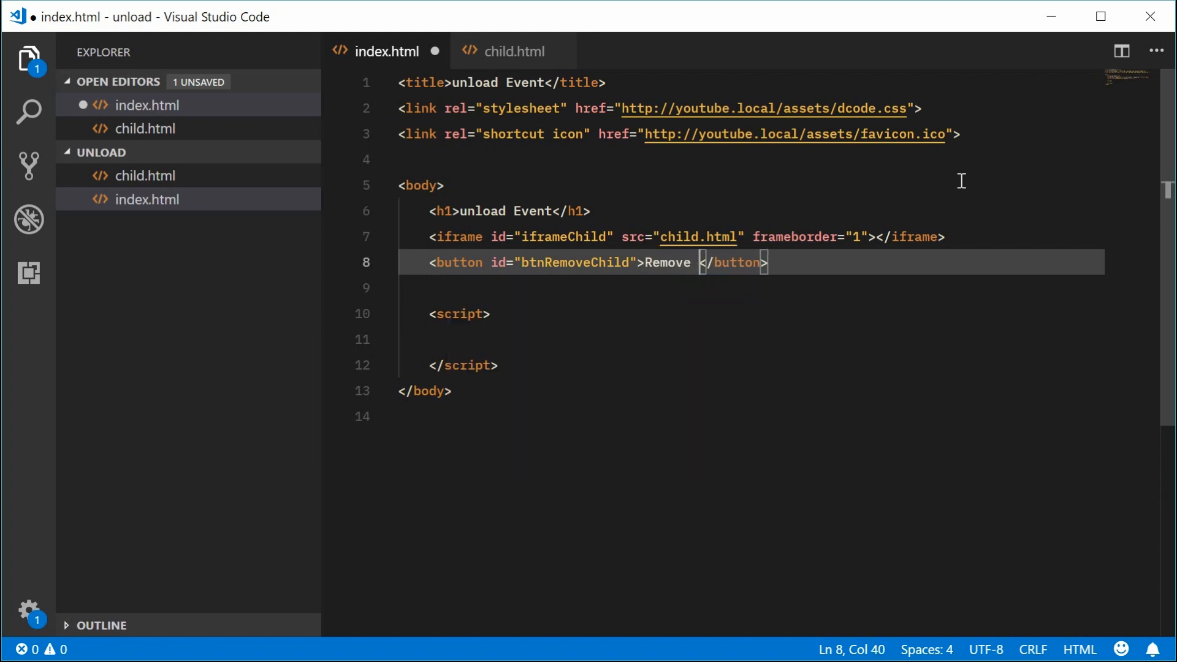
{"action": "type", "text": "child.html"}
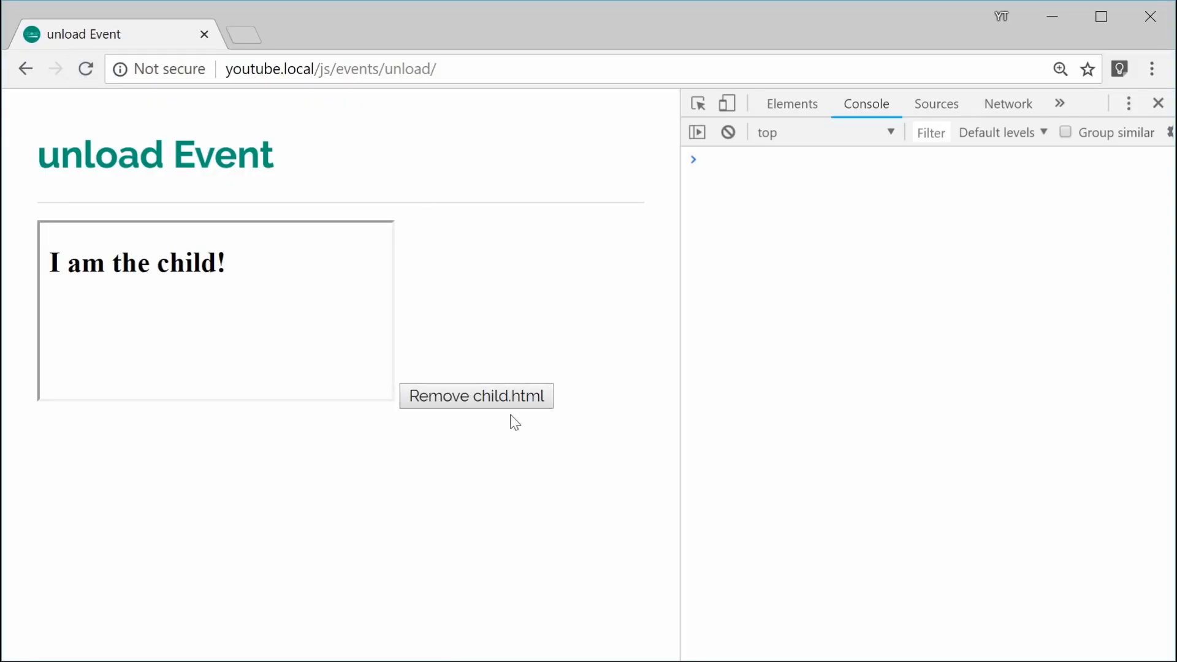
{"action": "mouse_move", "coordinate": [493, 409]}
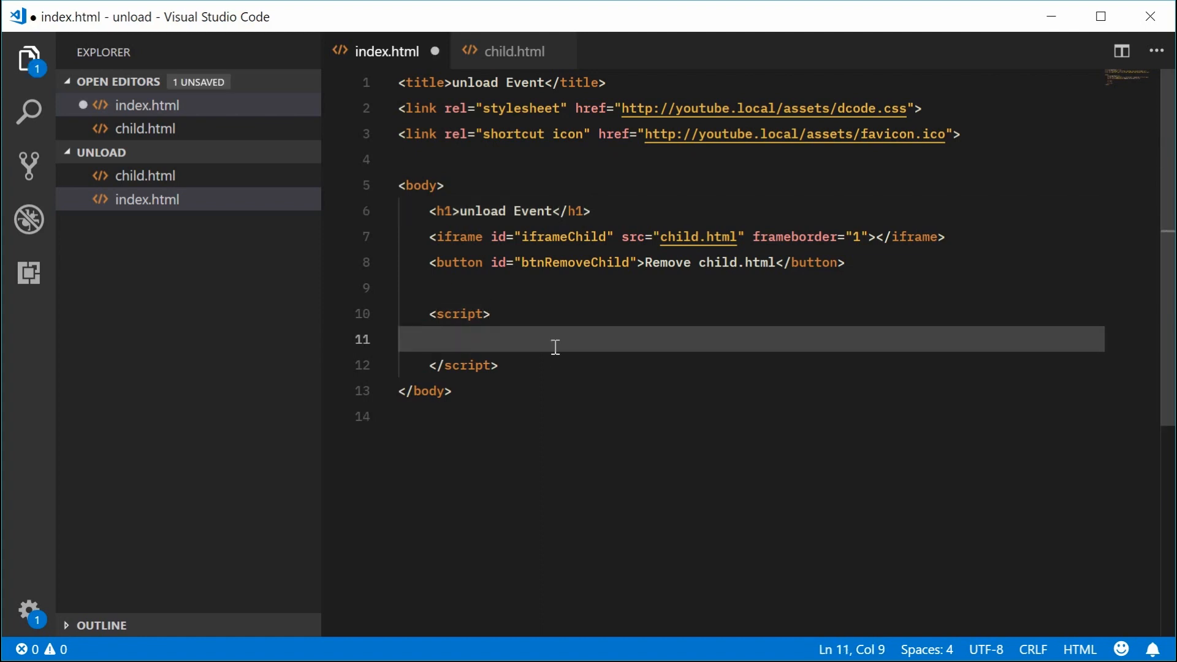
- Declare const btnRemoveChild = document.getElementById("btnRemoveChild") in index.html's script
{"action": "type", "text": "const"}
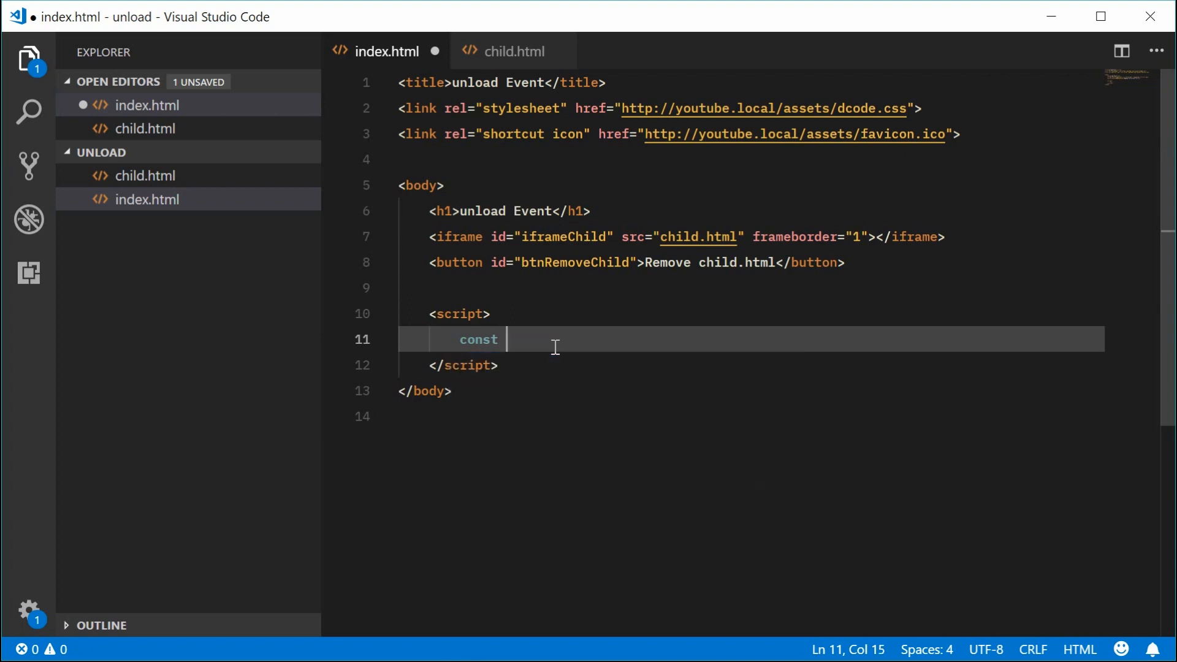
{"action": "type", "text": "btnRemoveChild"}
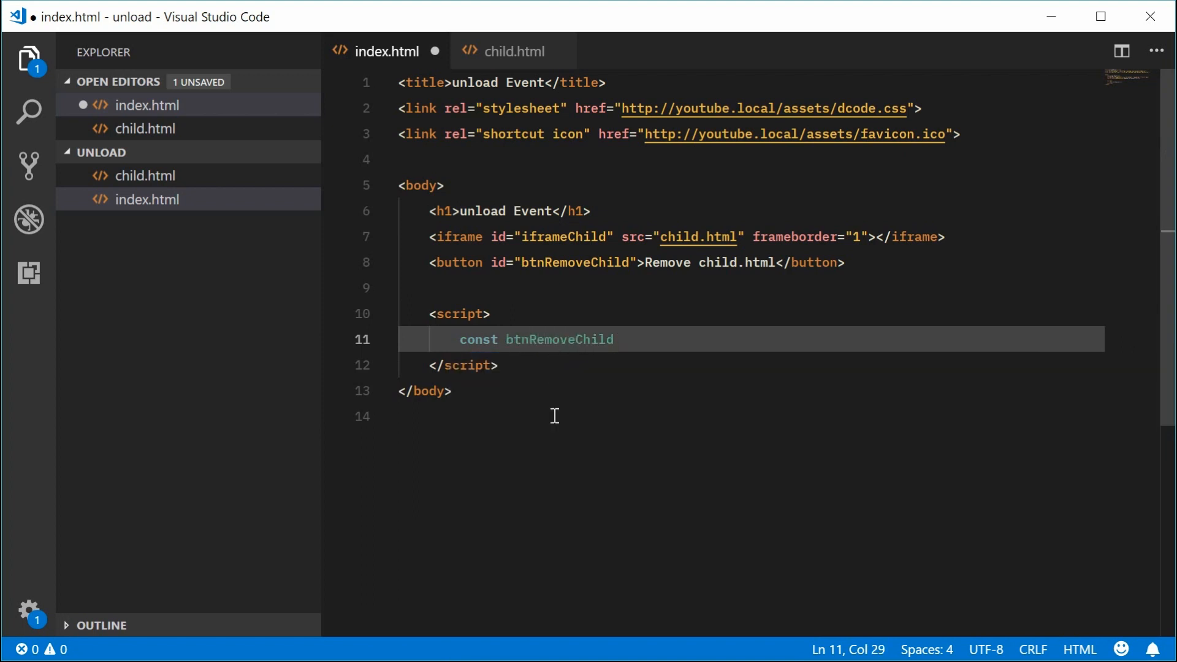
{"action": "type", "text": "= d"}
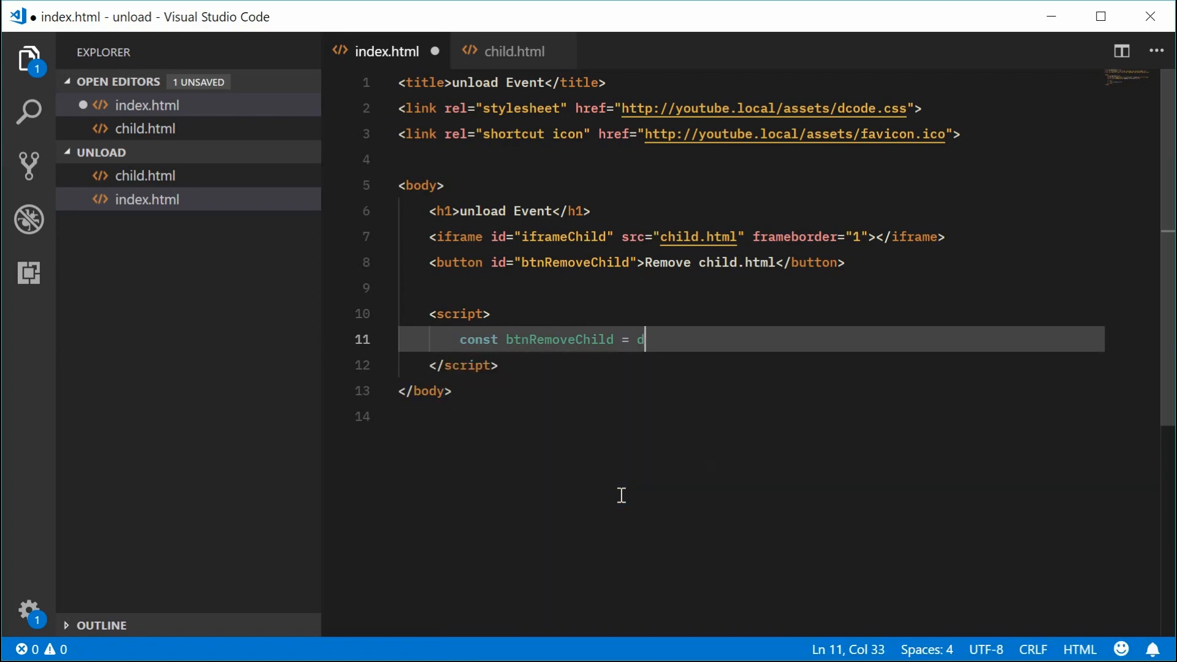
{"action": "type", "text": "ocument.getElementById"}
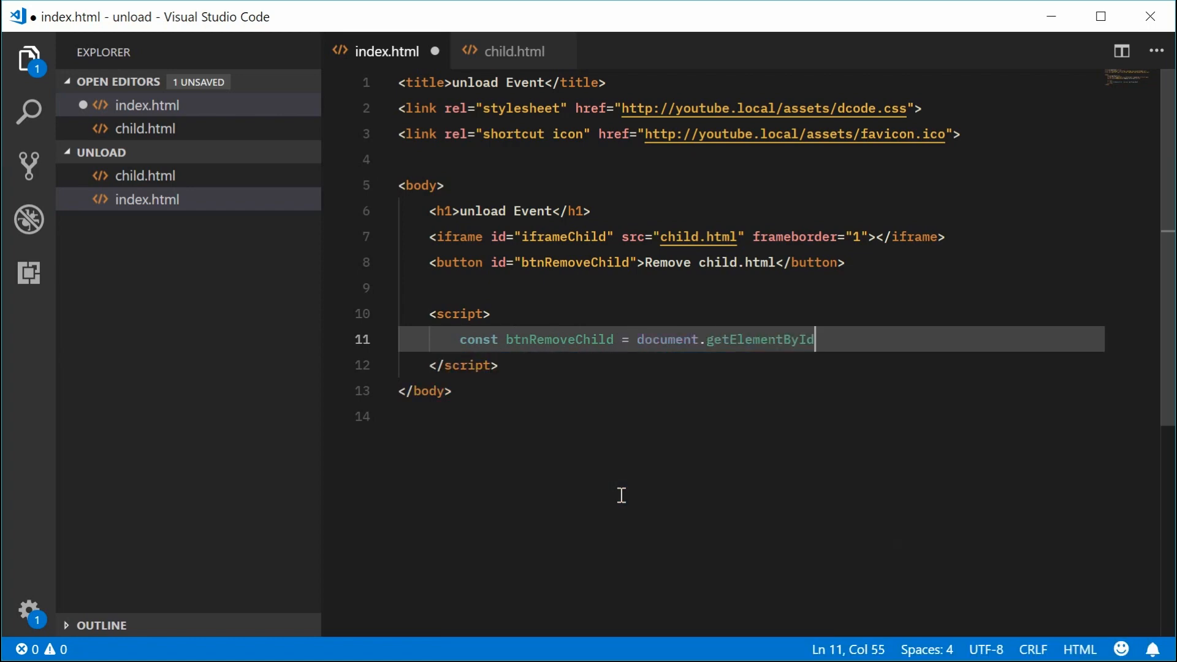
{"action": "type", "text": "(\"btnRemoveChild\");"}
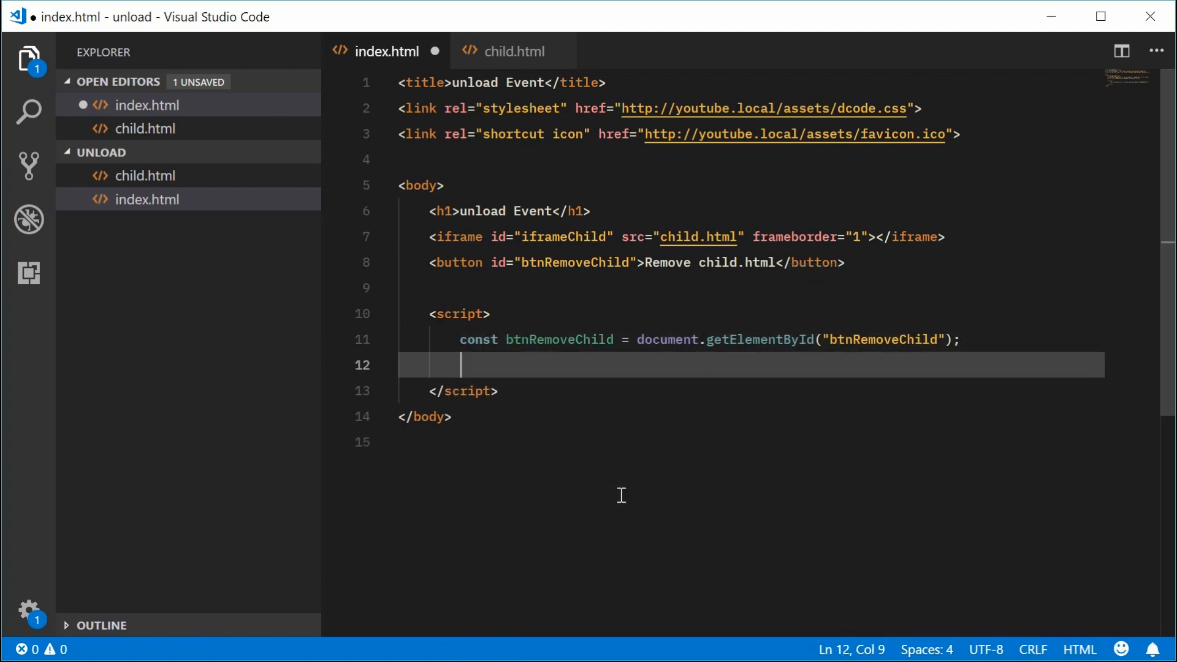
- Attach a 'click' listener with an empty anonymous function to btnRemoveChild
{"action": "type", "text": "btnRemoveChild."}
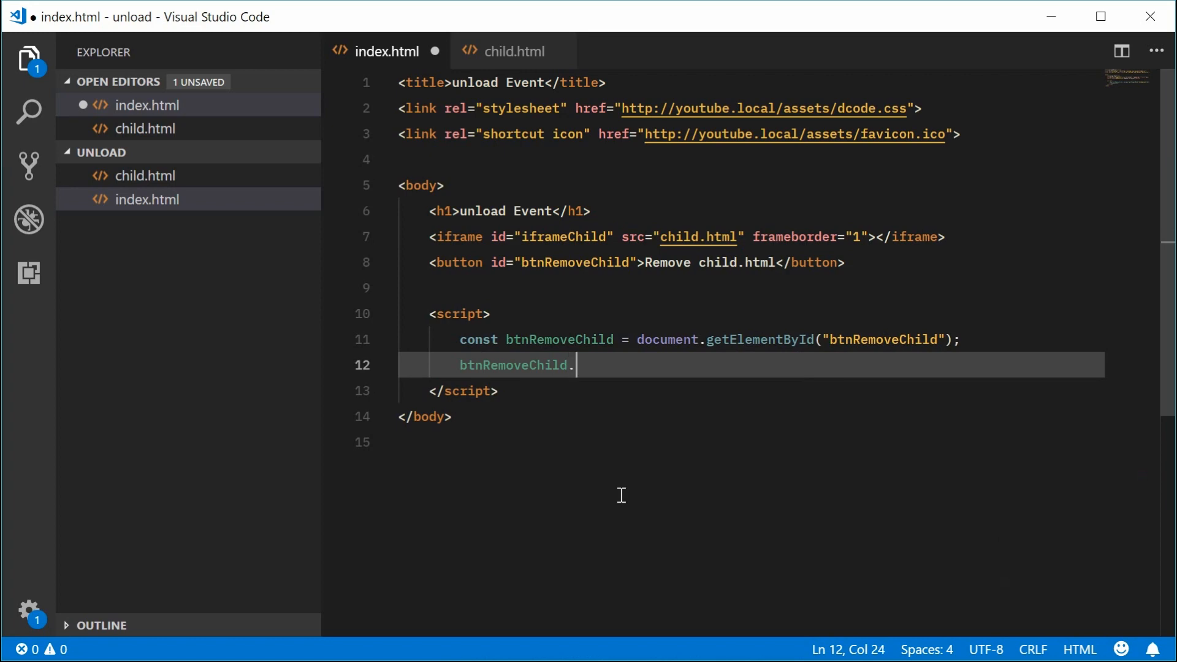
{"action": "type", "text": "addEventListener"}
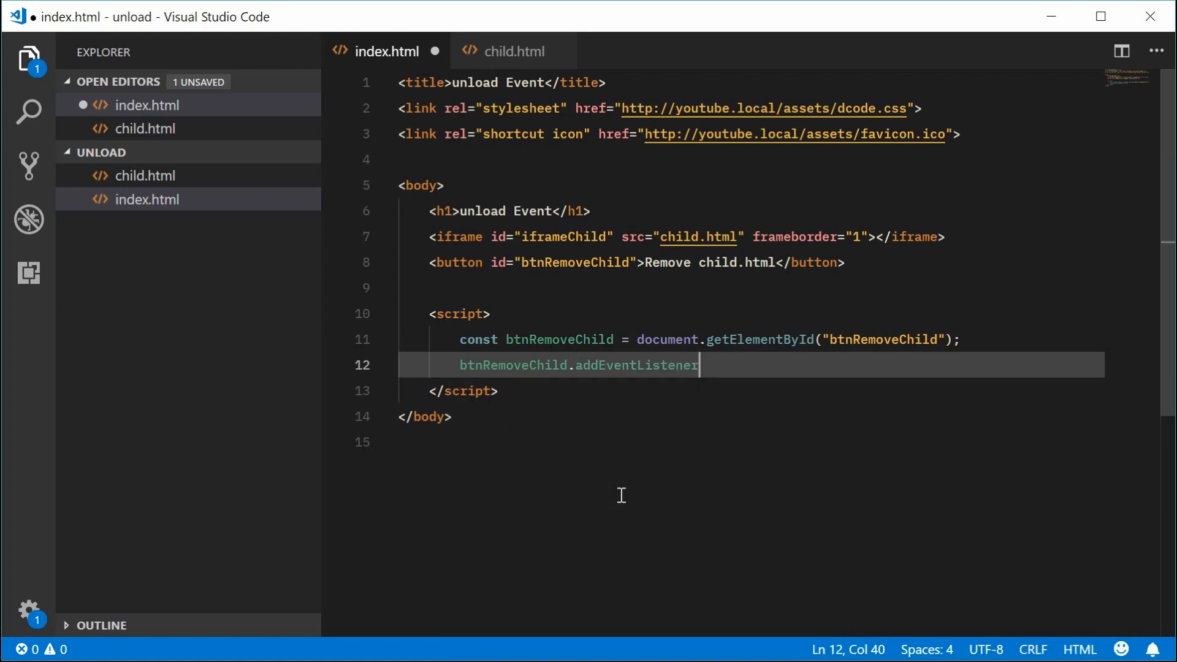
{"action": "type", "text": "(\"click\")"}
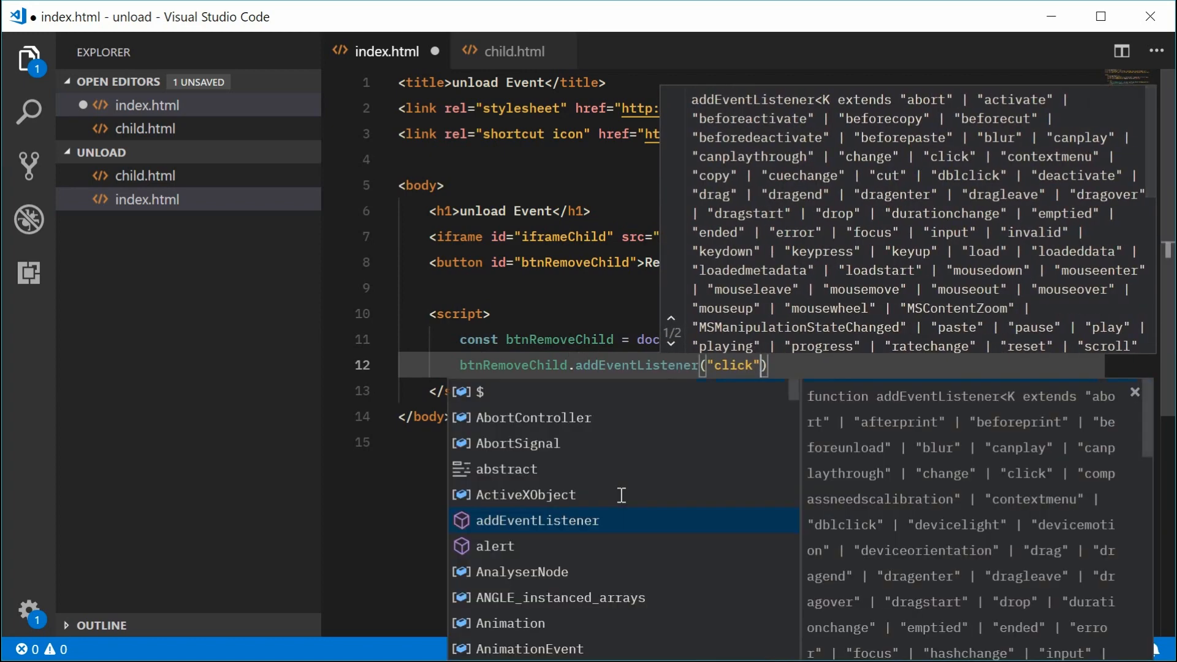
{"action": "type", "text": ", fun"}
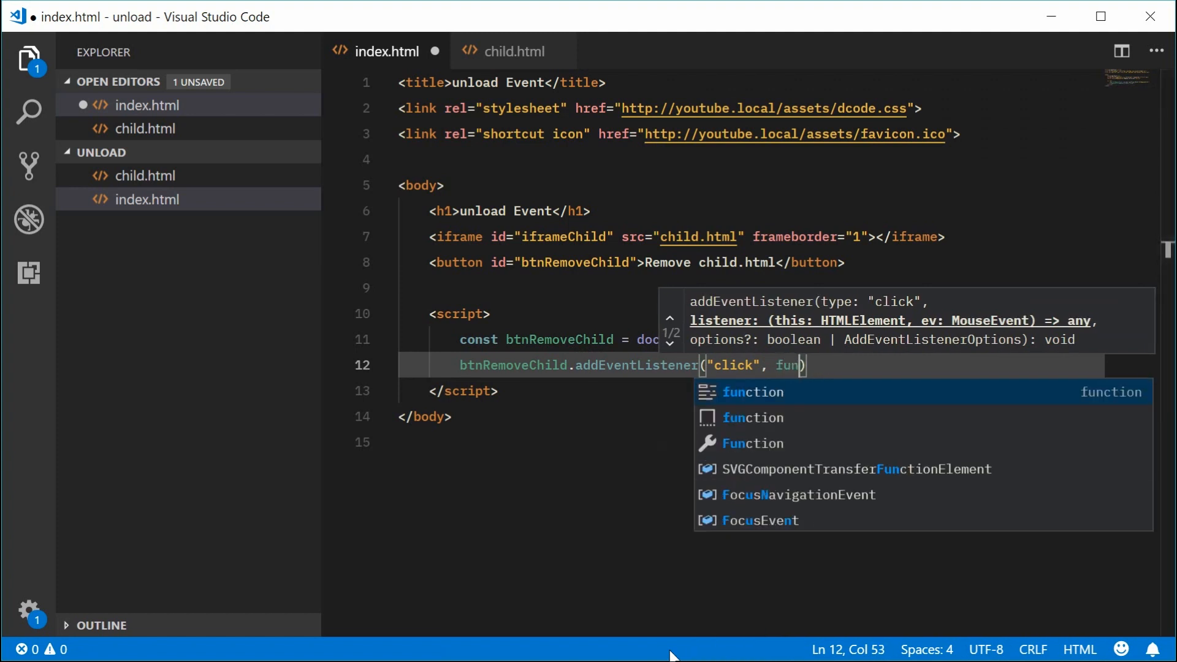
{"action": "key", "text": "Tab"}
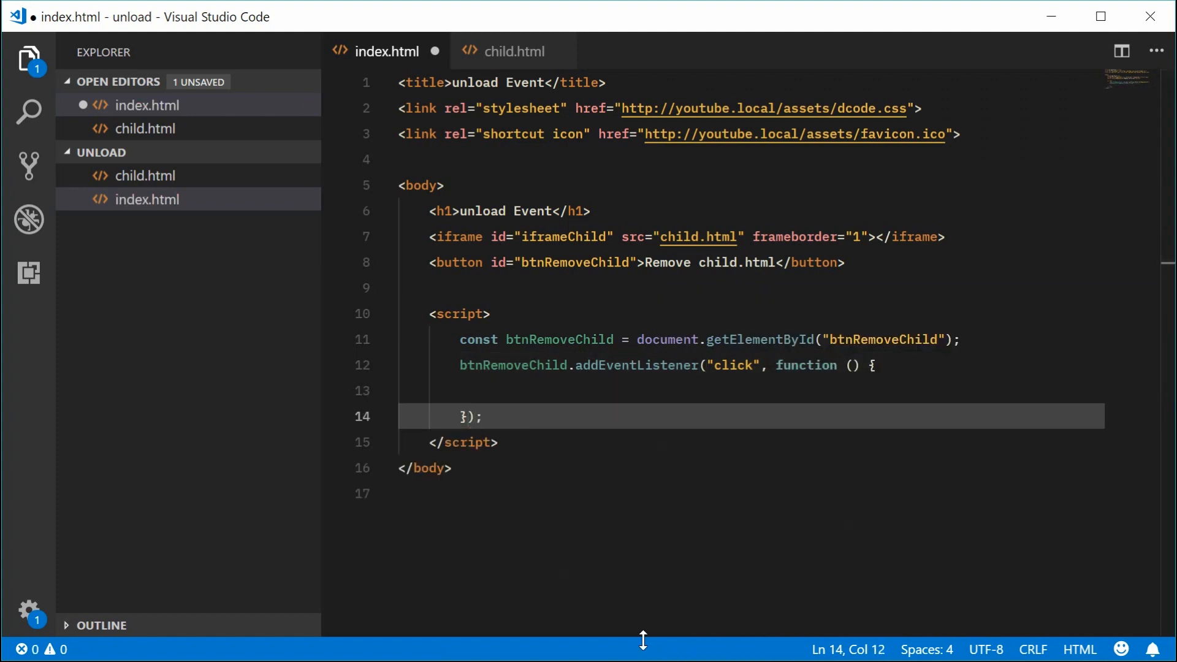
- Inside the click handler, get iframeChild by id and set its src to empty
{"action": "left_click", "coordinate": [584, 390]}
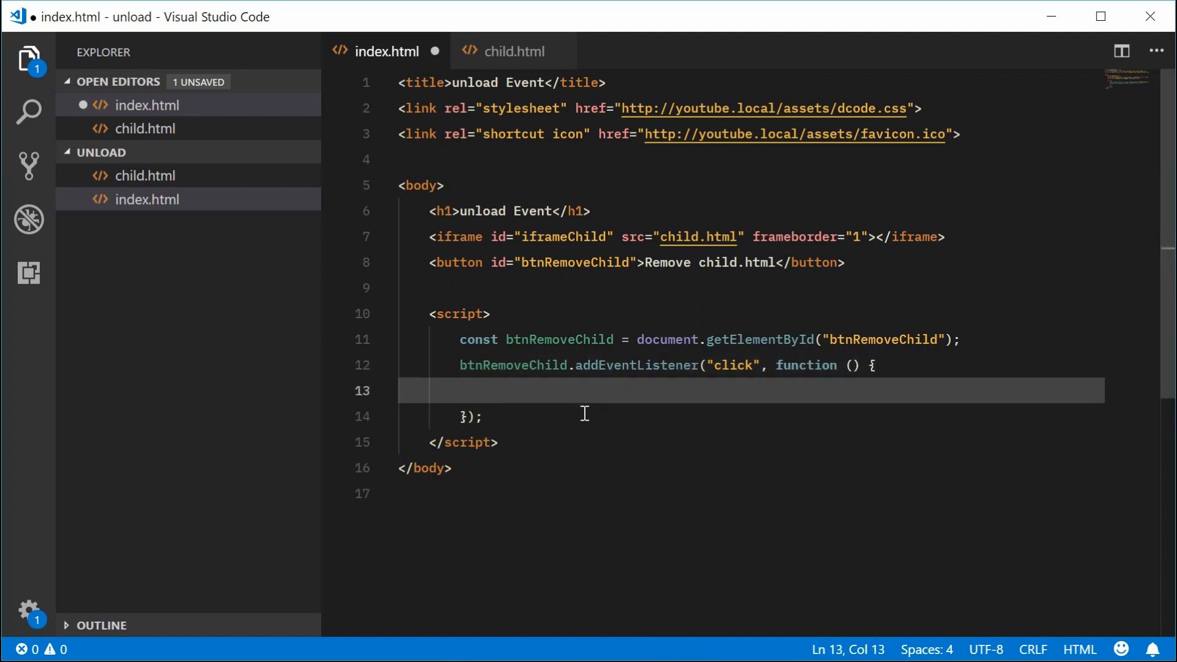
{"action": "type", "text": "c"}
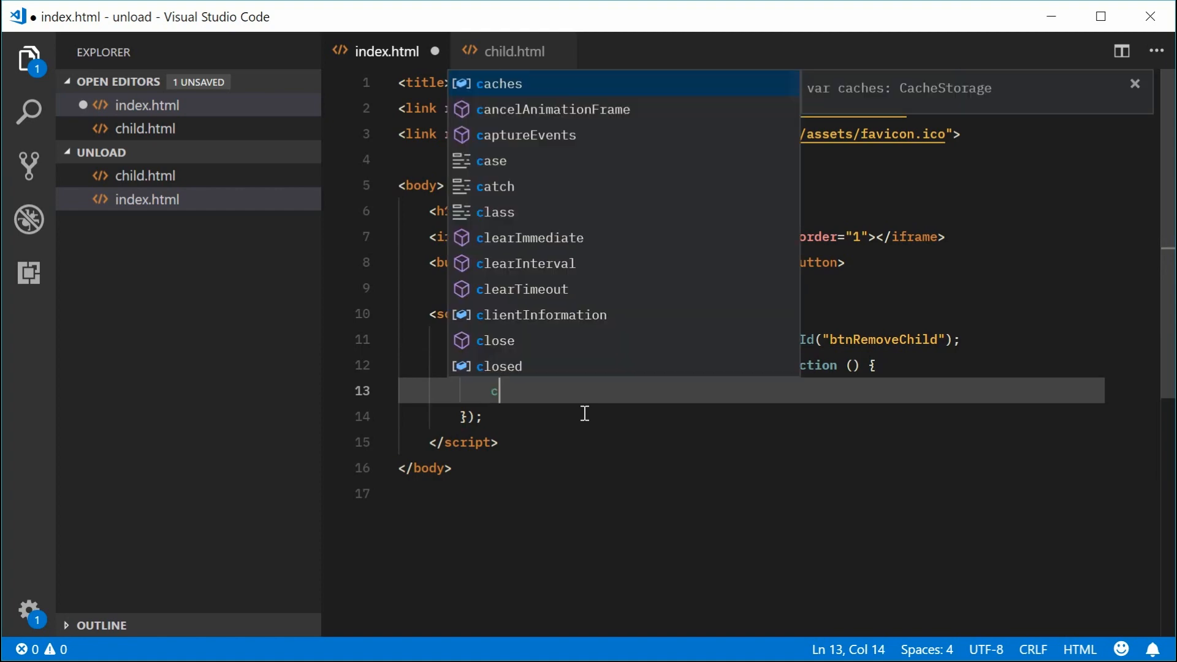
{"action": "type", "text": "onst iframeChild"}
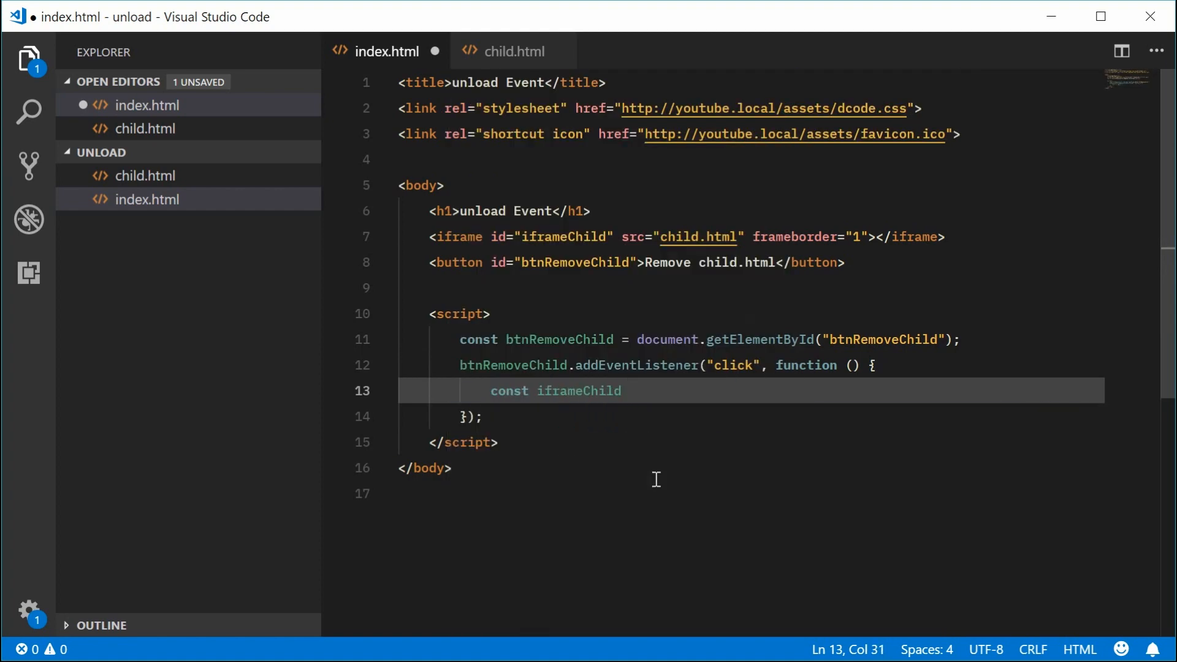
{"action": "type", "text": "= document.getElementById(\"iframeChild\");"}
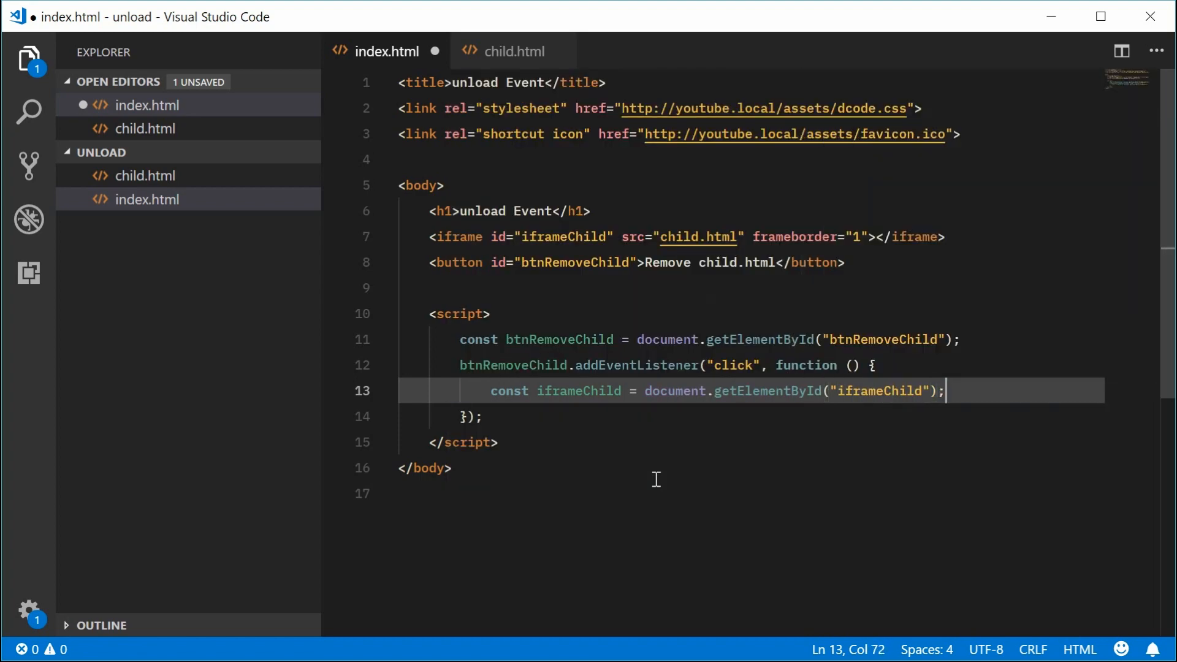
{"action": "key", "text": "Enter"}
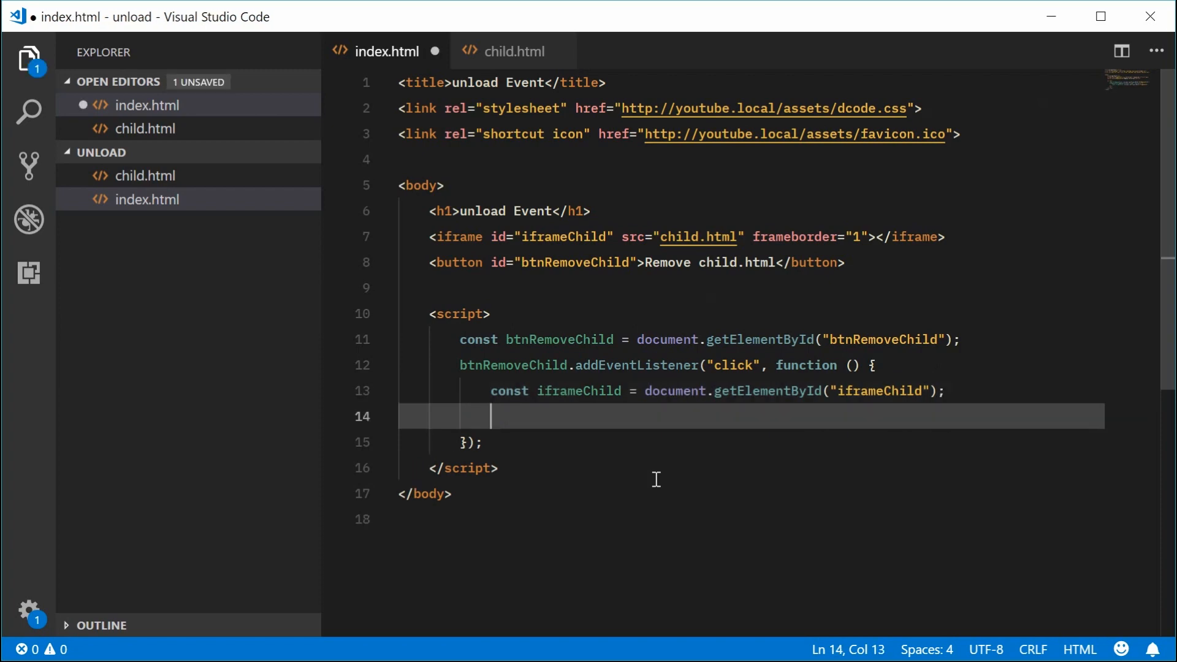
{"action": "type", "text": "iframeChild."}
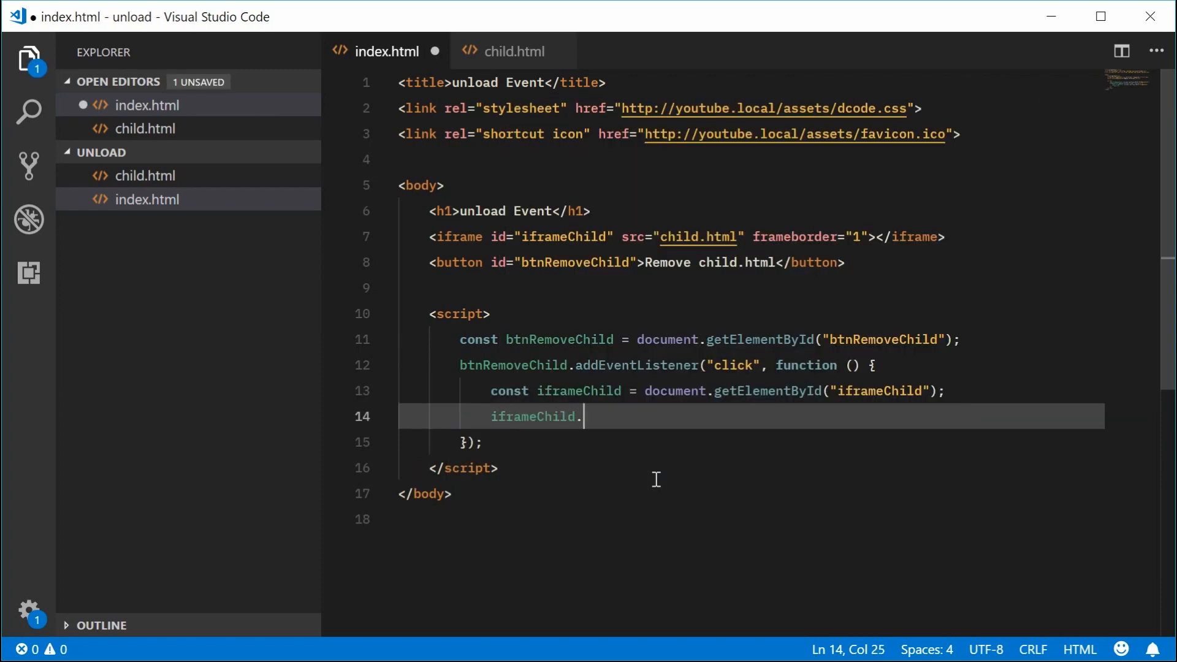
{"action": "type", "text": "src = \"\";"}
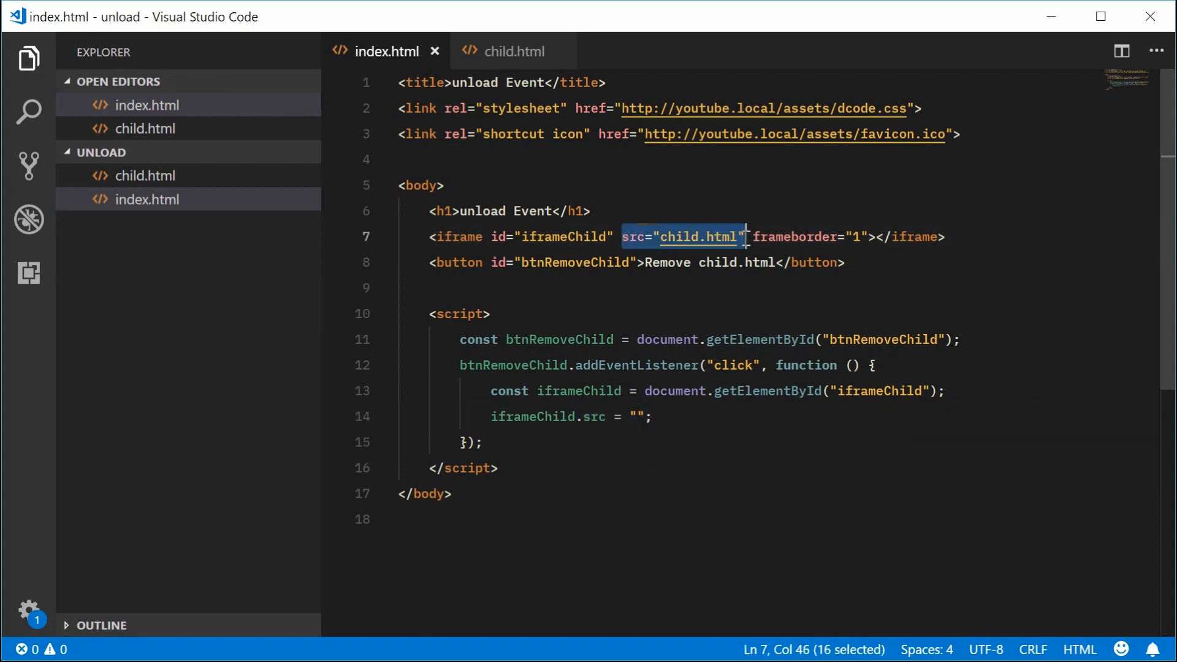
- Remove and restore the iframe's src="child.html", highlight the blanking line, and view child.html
{"action": "key", "text": "Delete"}
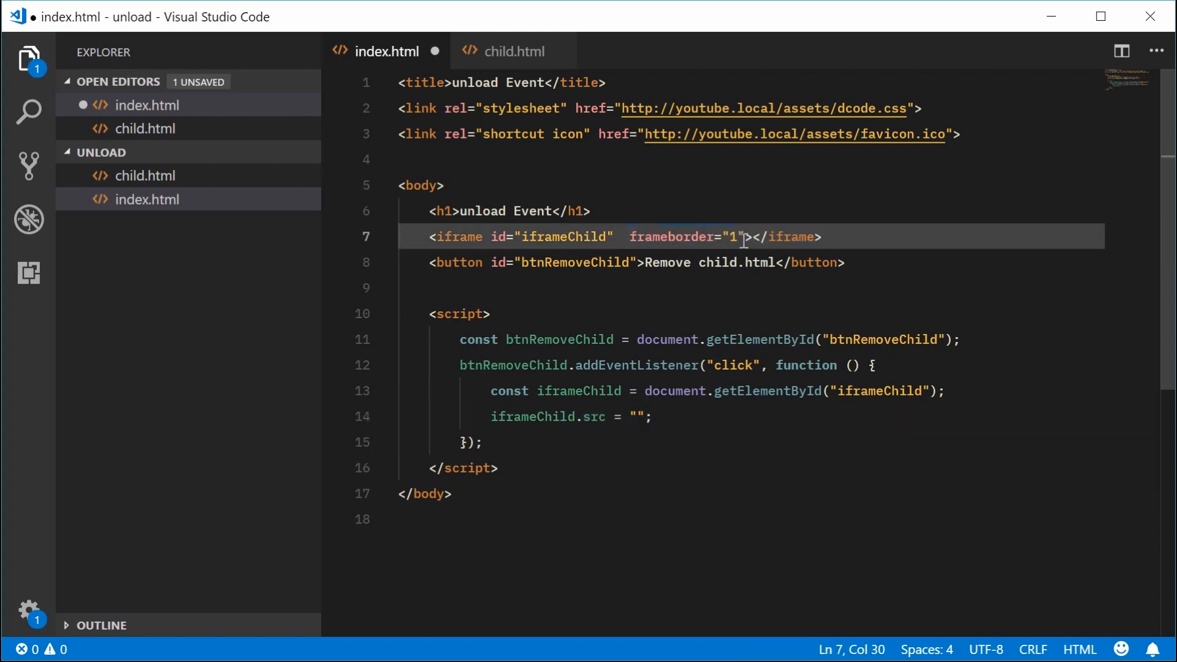
{"action": "type", "text": "src=\"child.html\""}
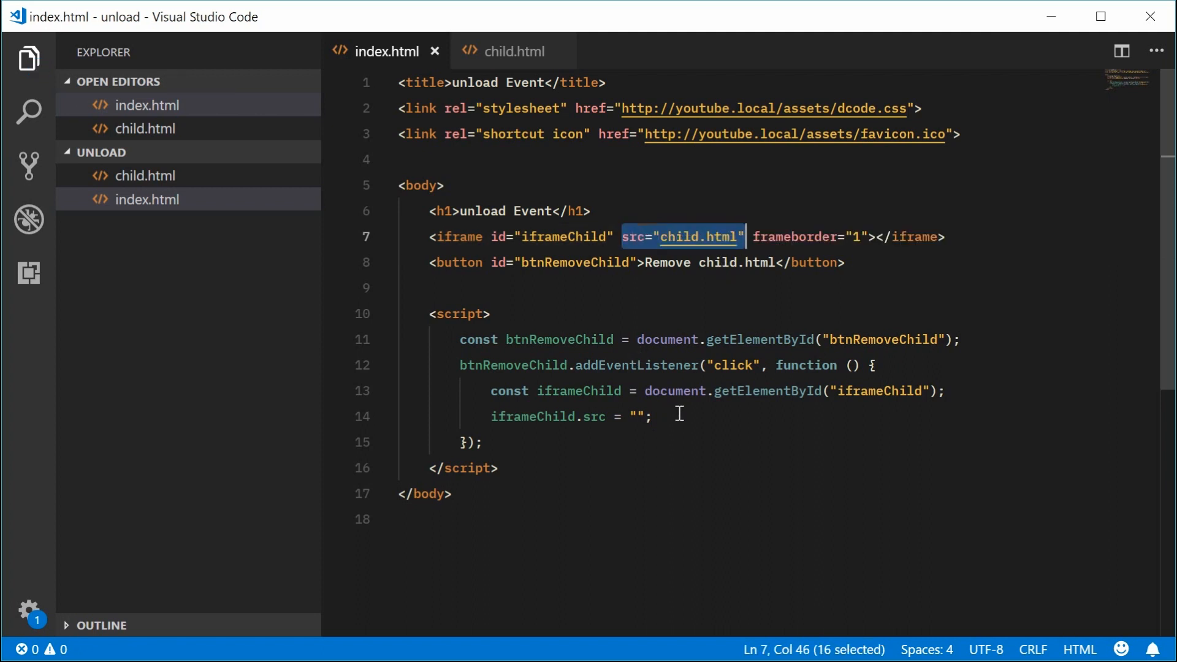
{"action": "triple_click", "coordinate": [570, 417]}
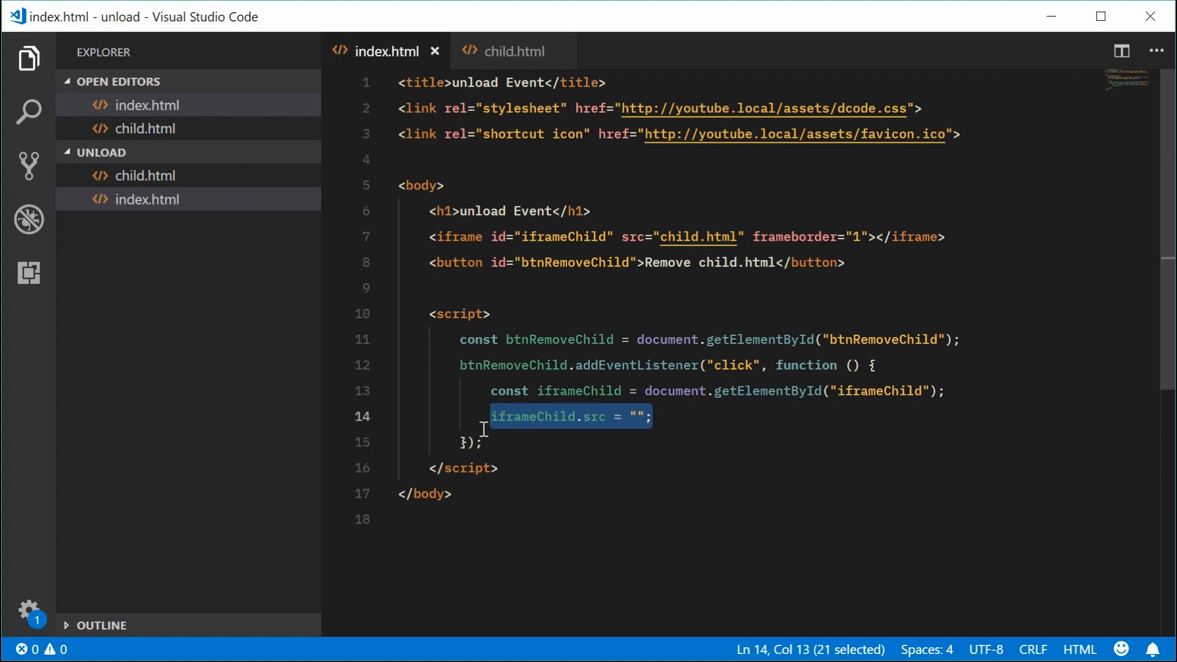
{"action": "left_click", "coordinate": [514, 51]}
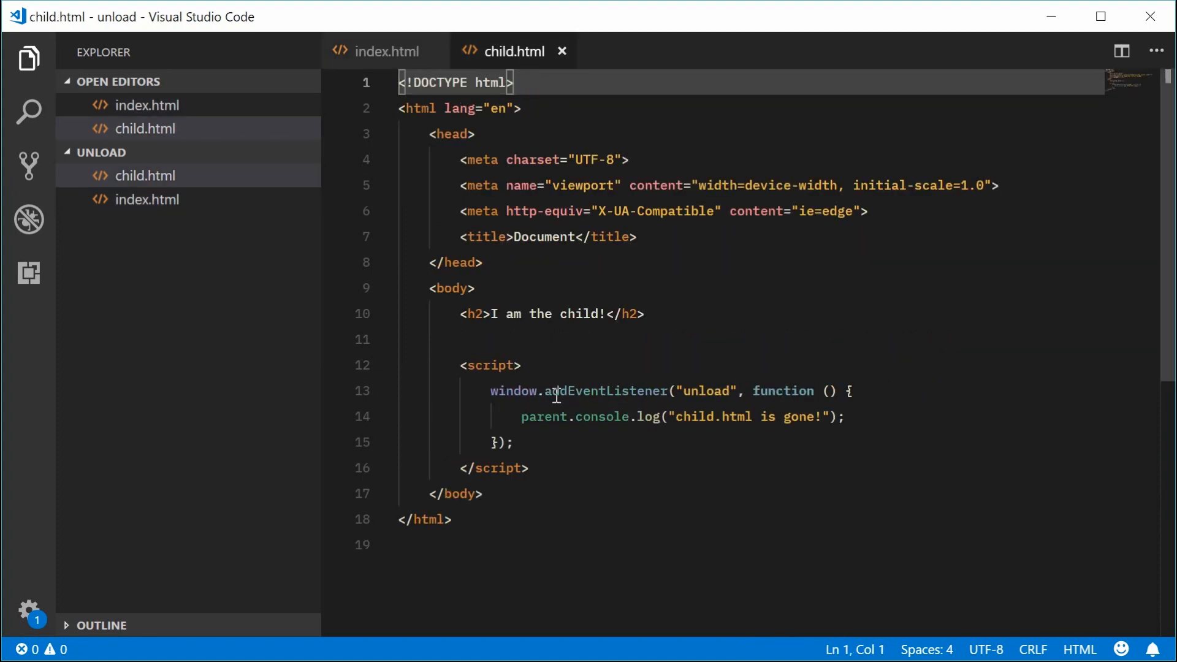
{"action": "left_click", "coordinate": [388, 50]}
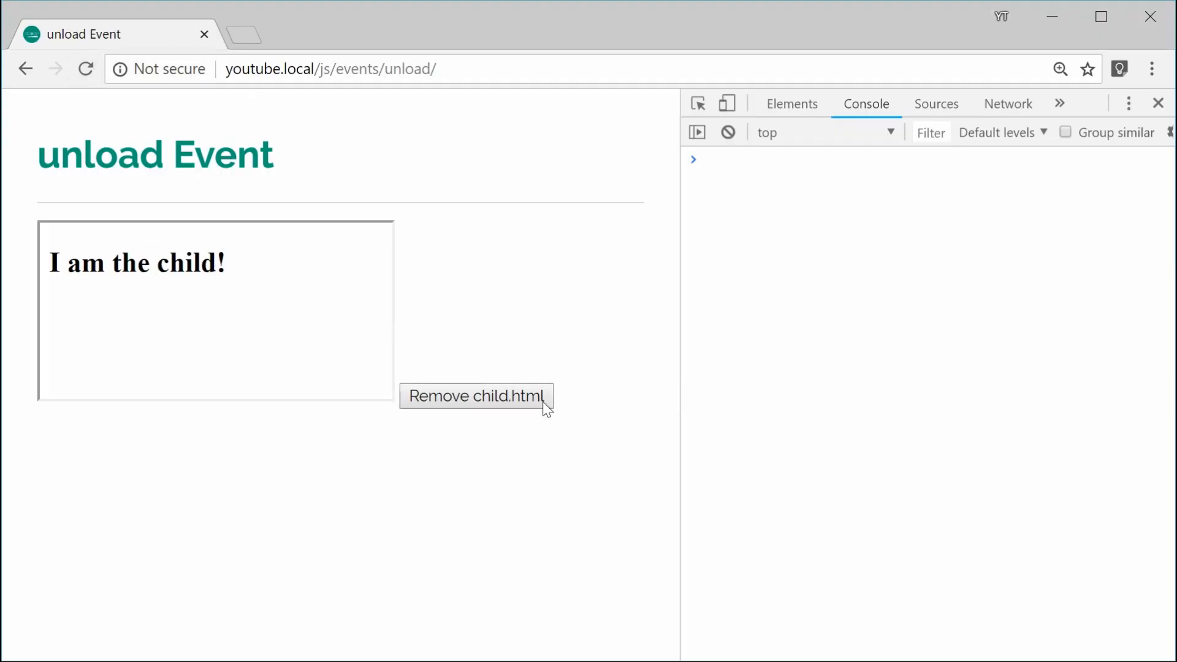
- Click 'Remove child.html' to empty the iframe and log 'child.html is gone!'
{"action": "left_click", "coordinate": [475, 395]}
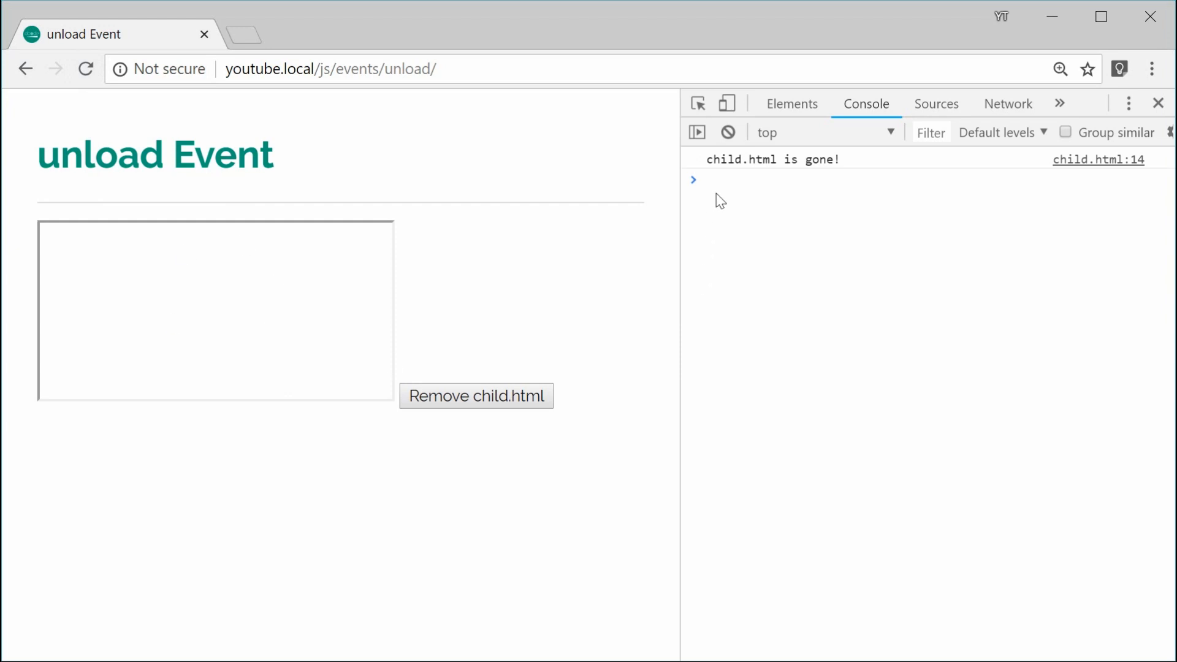
{"action": "mouse_move", "coordinate": [726, 172]}
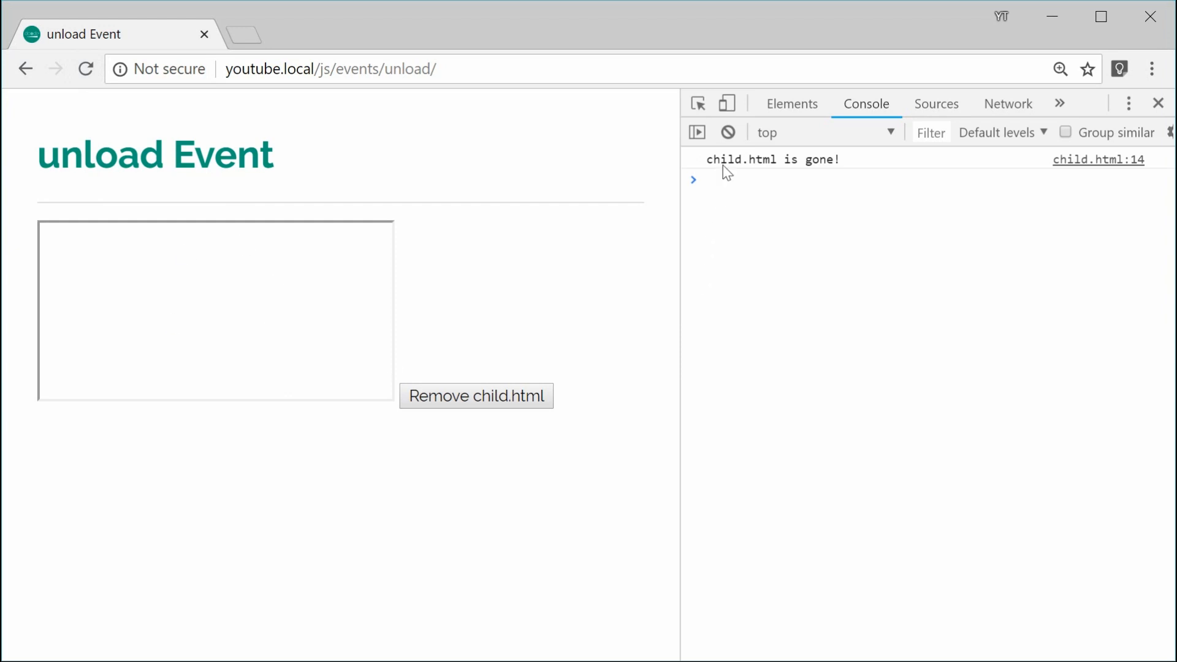
{"action": "mouse_move", "coordinate": [131, 187]}
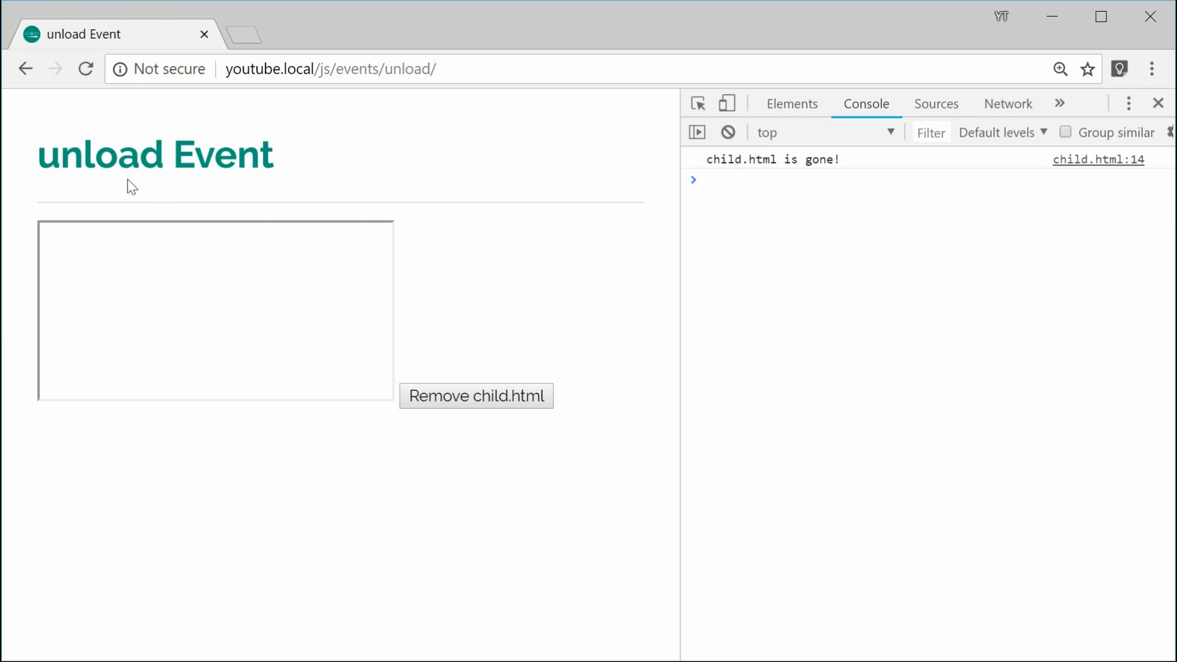